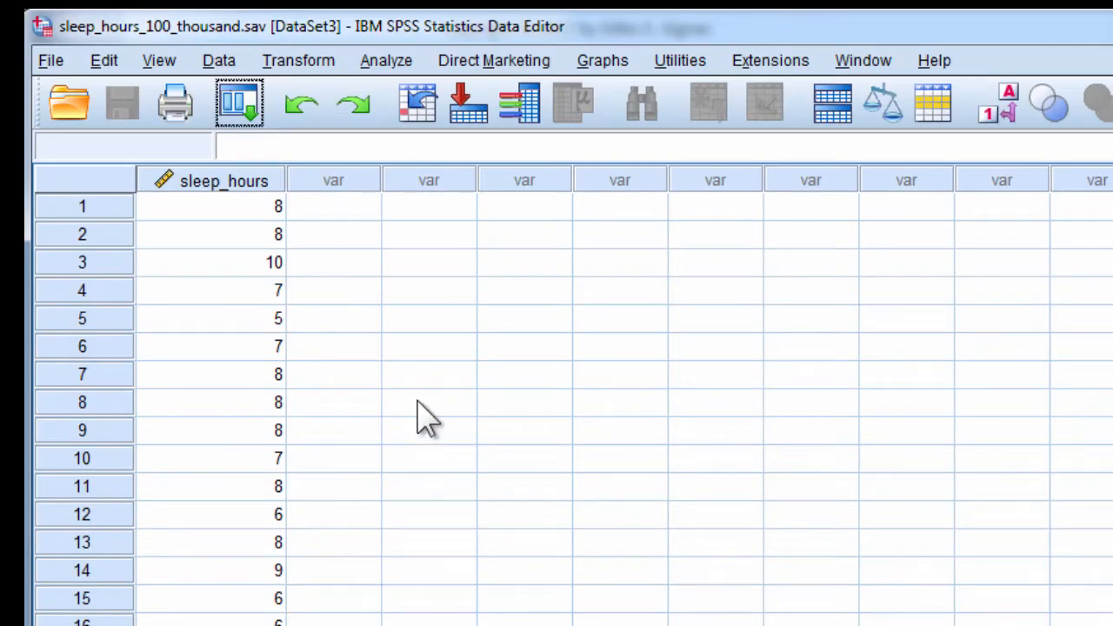
mouse_move(247, 209)
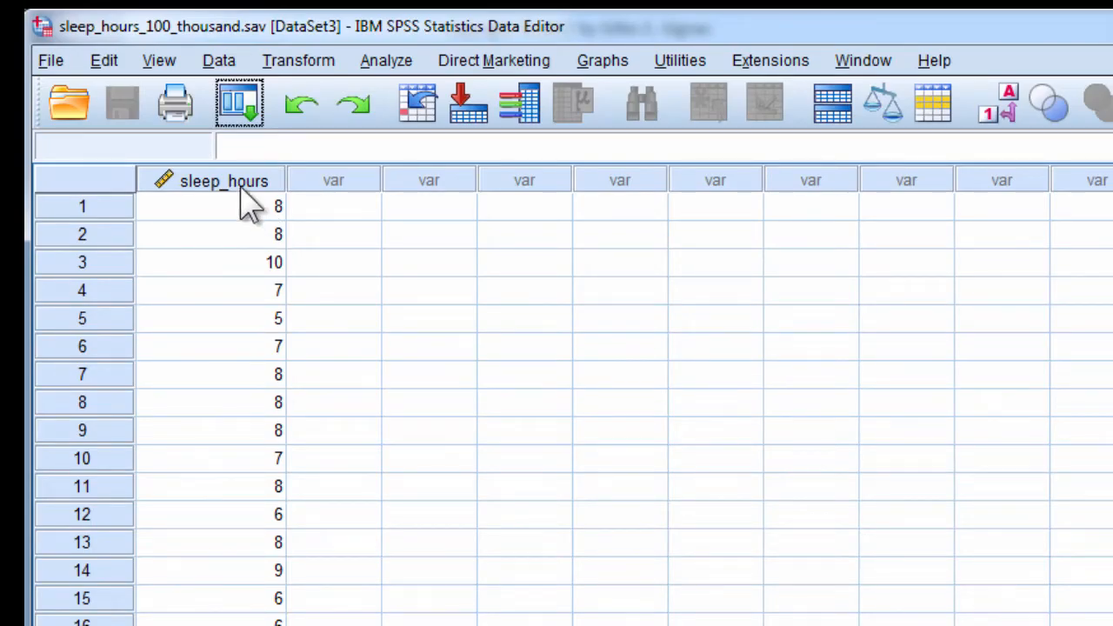
Run Frequencies on sleep_hours reporting N 100000, mean 7.31 and standard deviation 1.060.
left_click(218, 206)
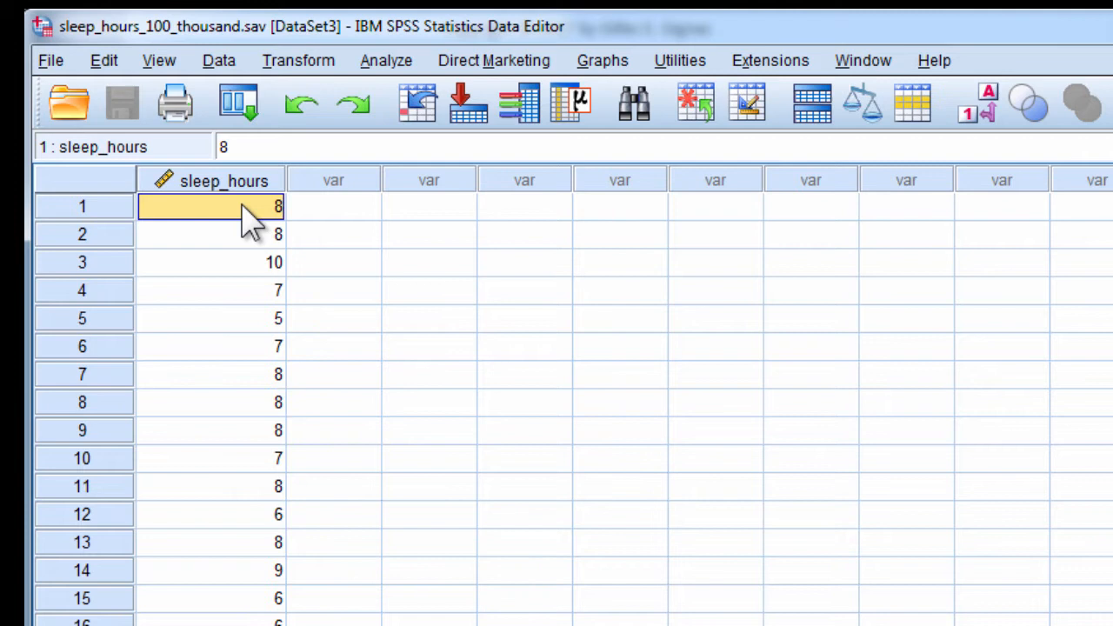
mouse_move(242, 190)
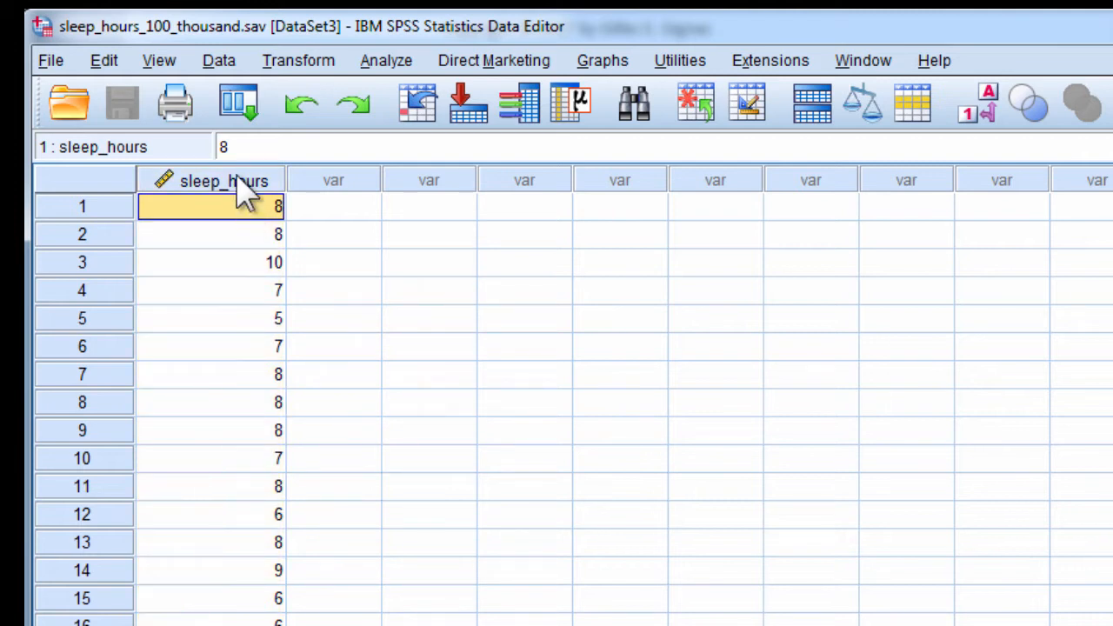
mouse_move(240, 194)
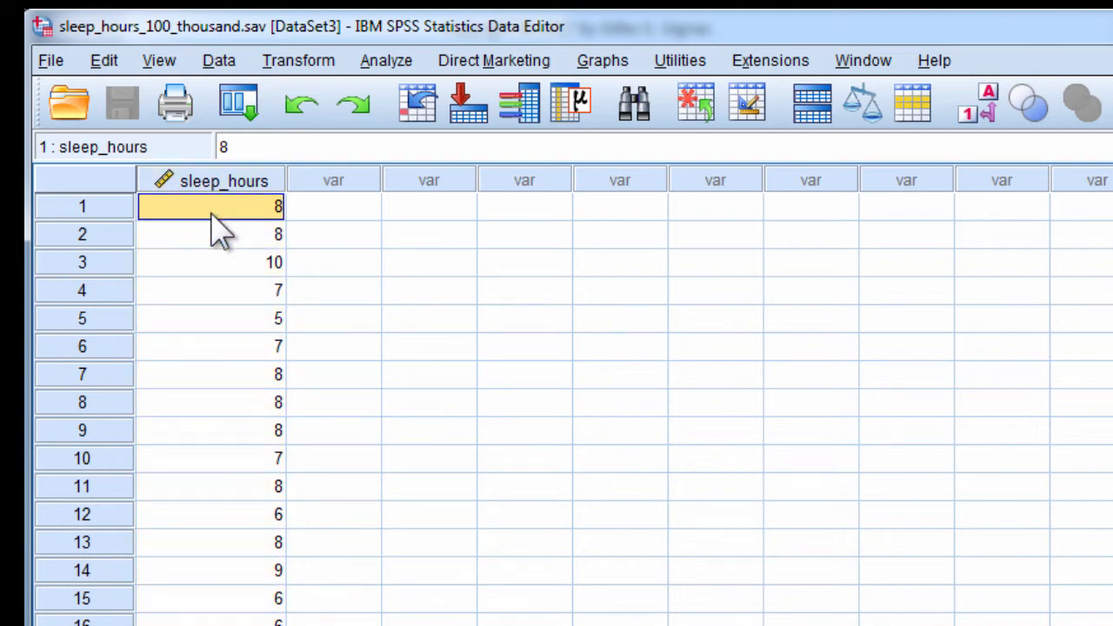
mouse_move(250, 226)
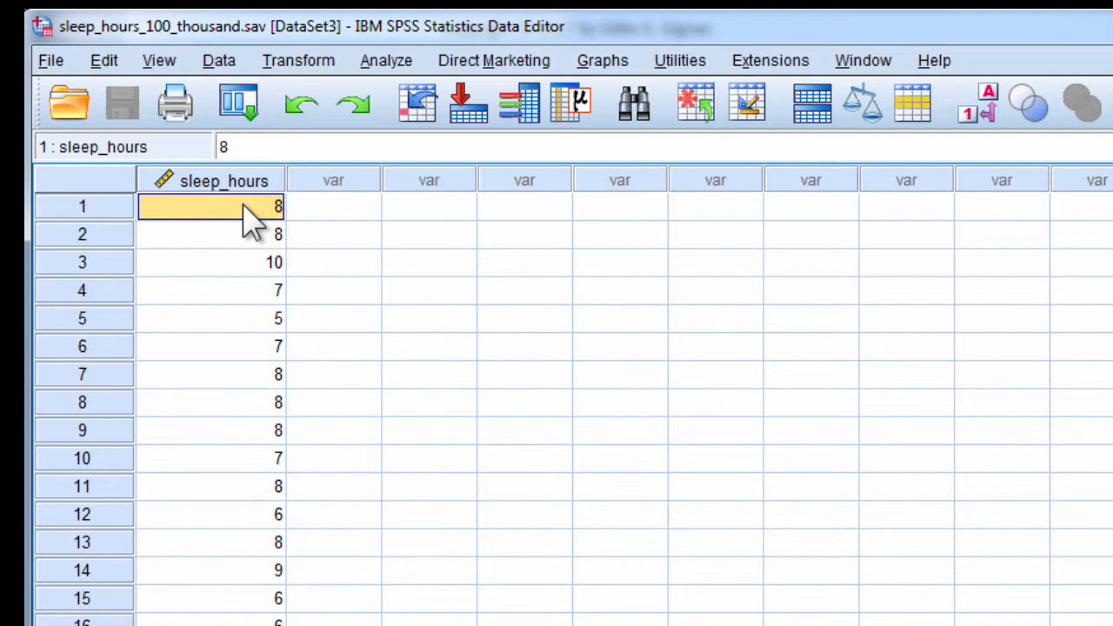
left_click(387, 59)
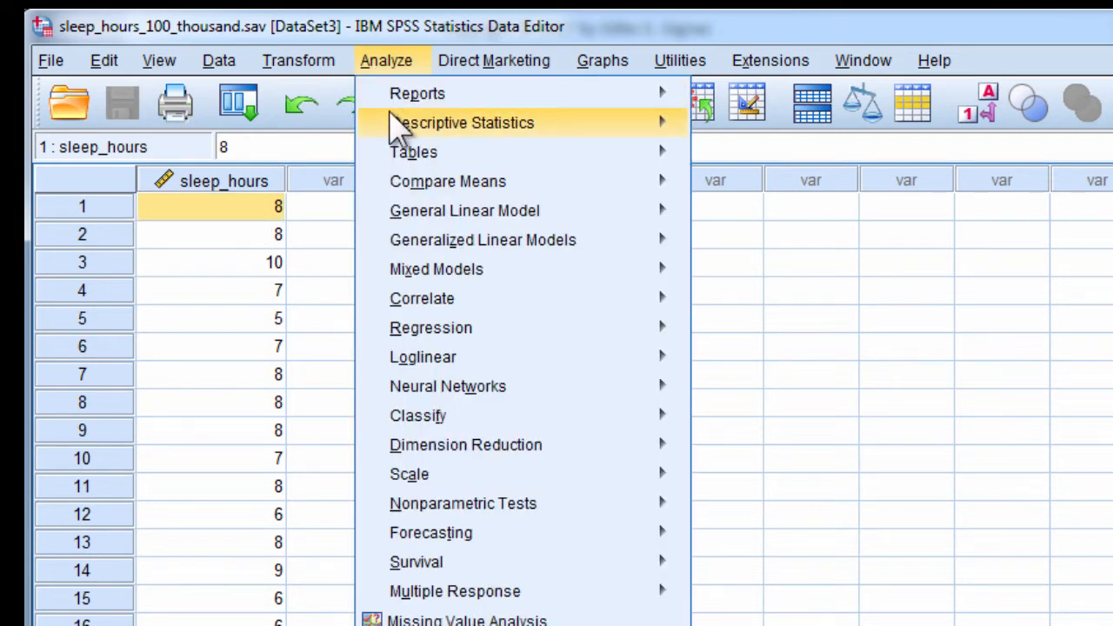
left_click(462, 122)
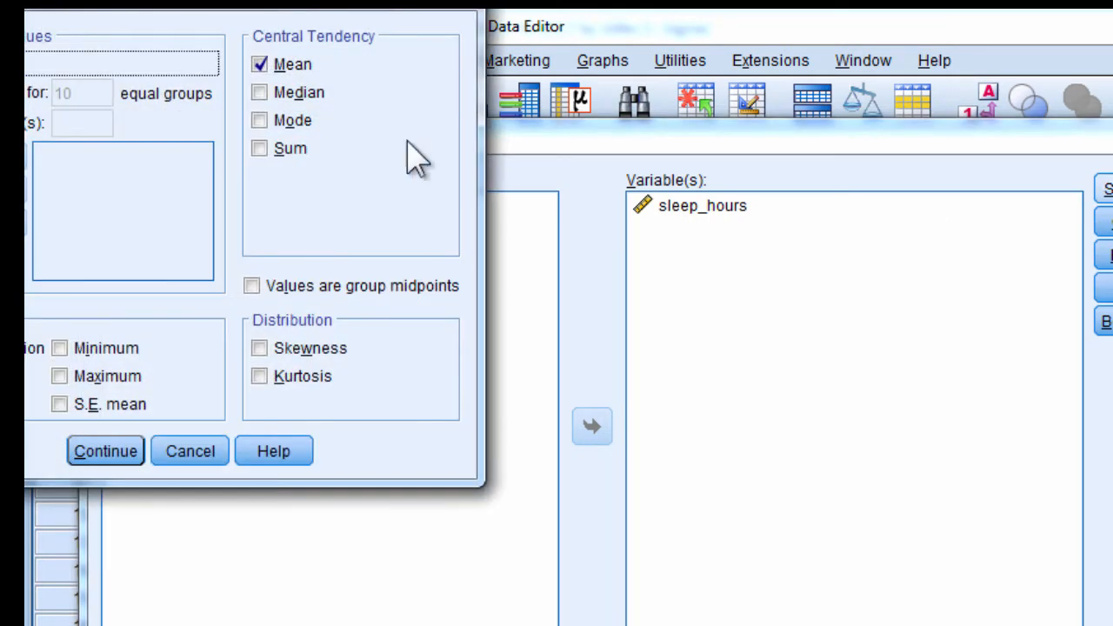
left_click(102, 450)
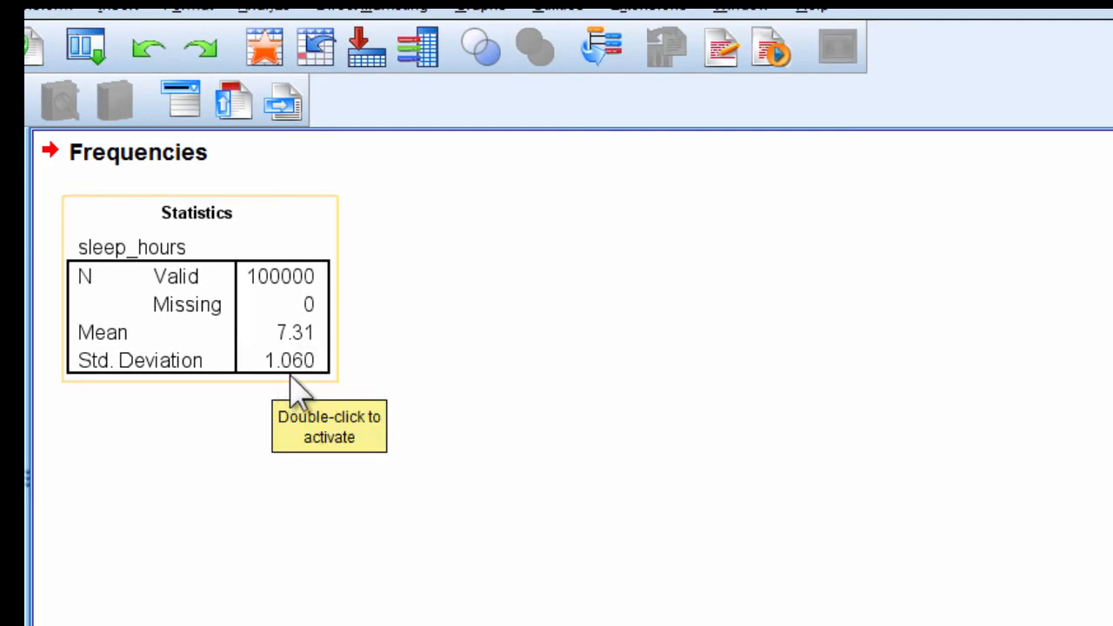
mouse_move(260, 299)
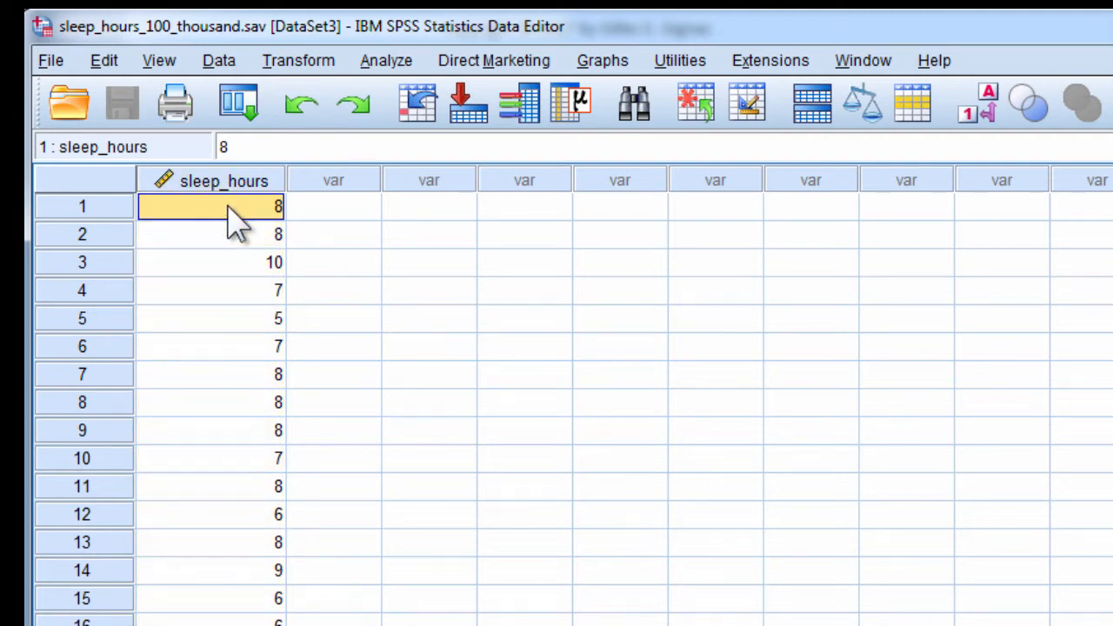
Select a random sample of exactly 10 cases from the first N via Select Cases.
left_click(219, 59)
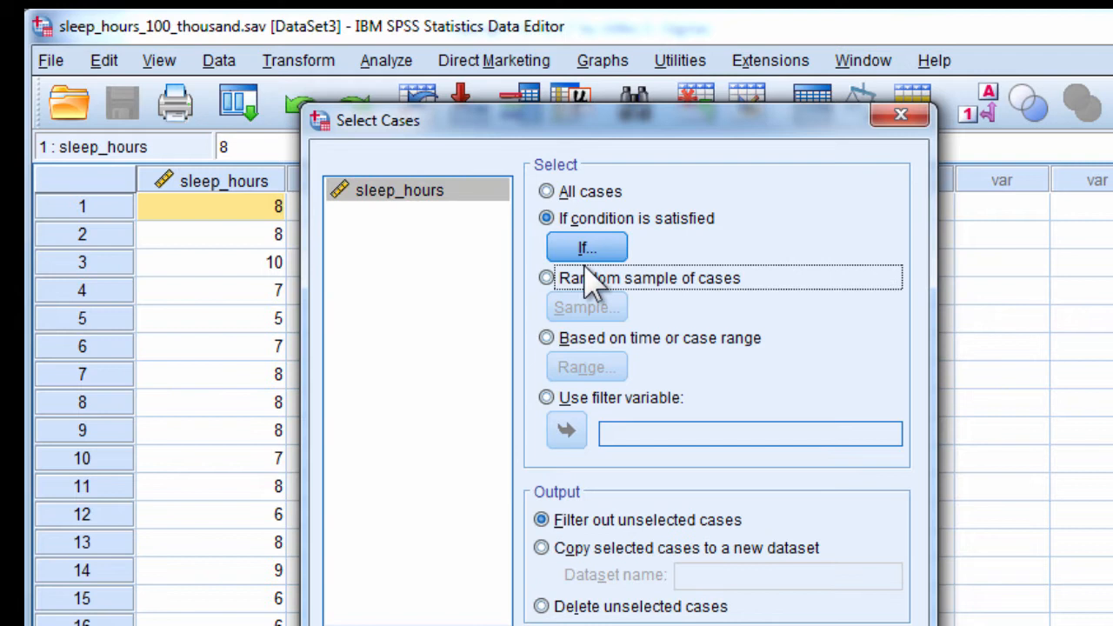
left_click(543, 279)
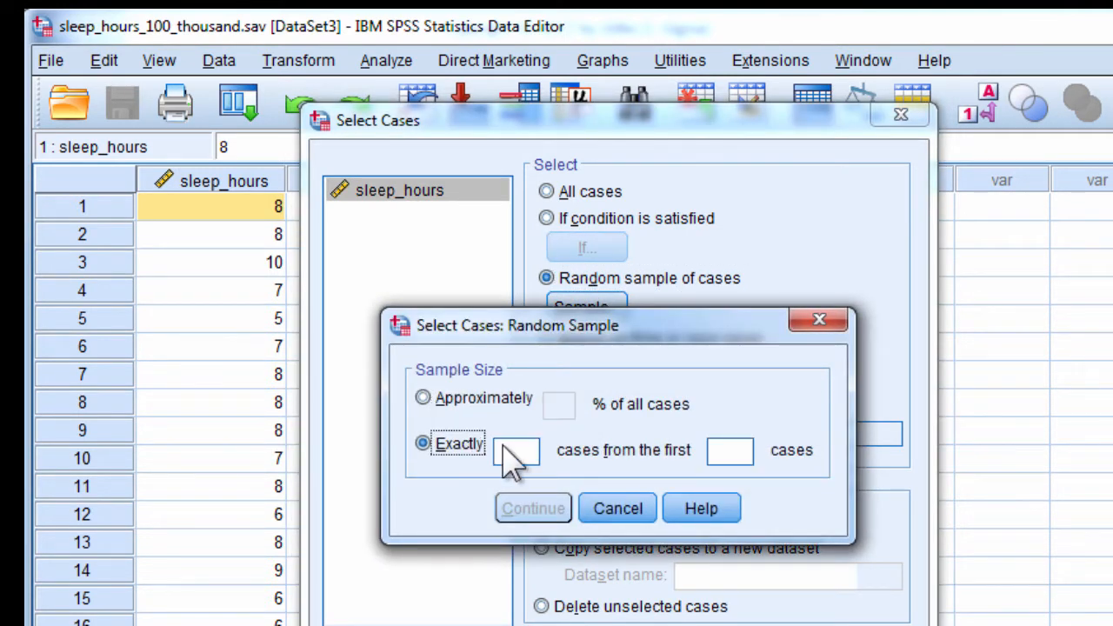
type("10")
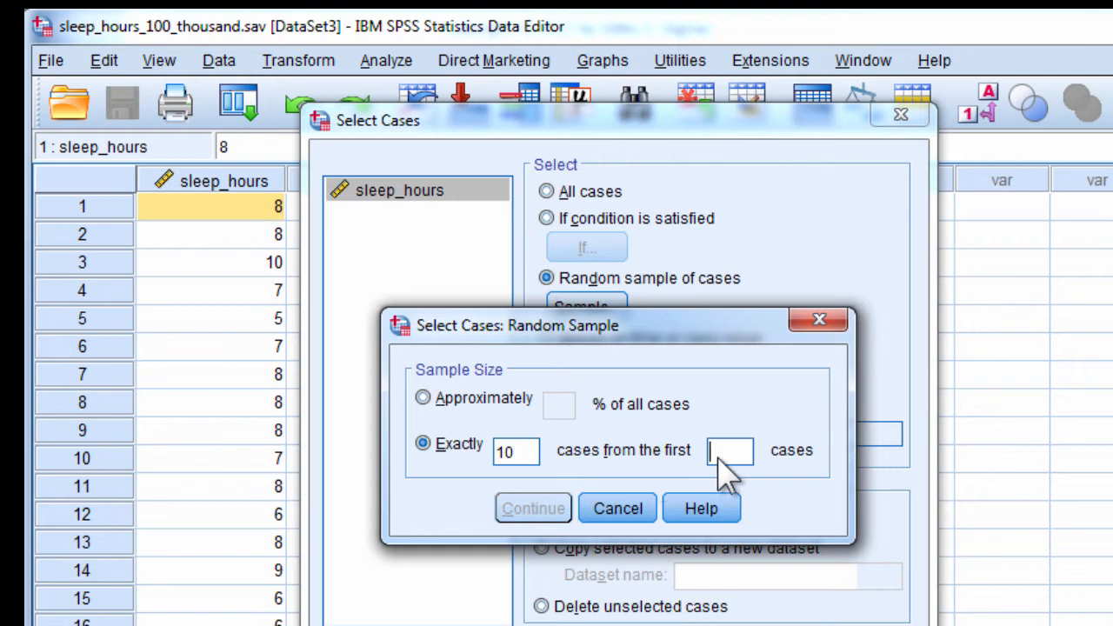
type("100")
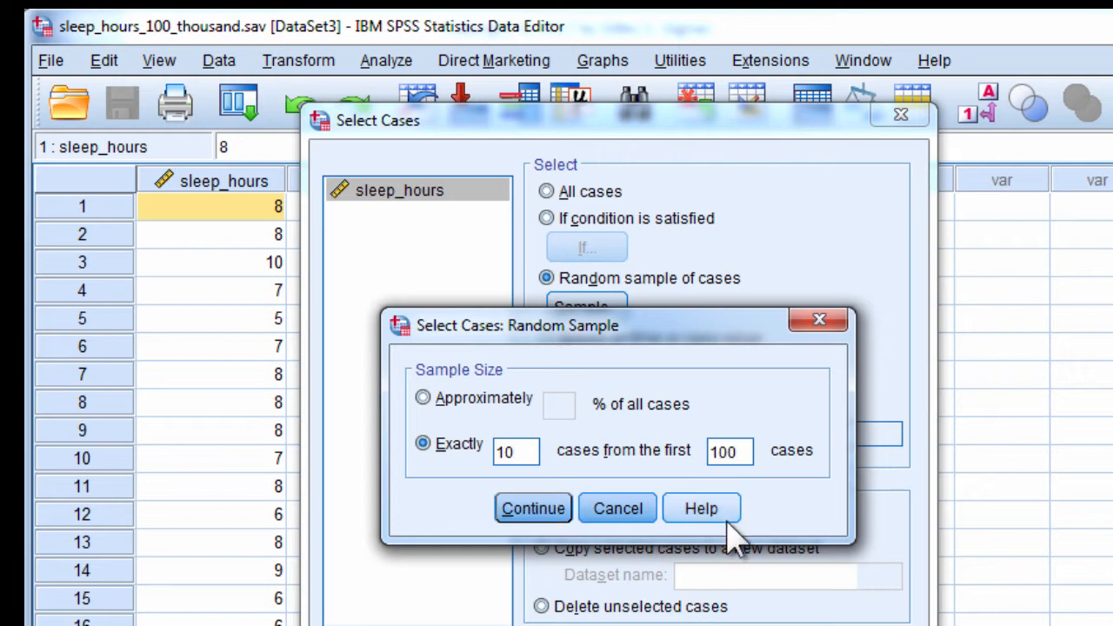
left_click(532, 508)
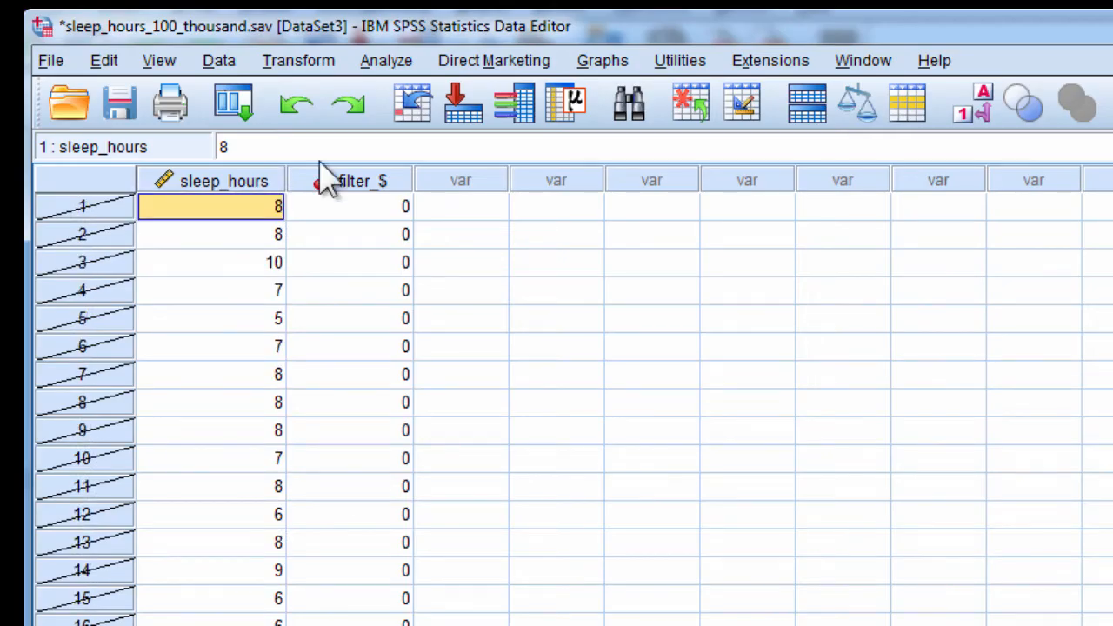
Sort cases descending by filter_$ so the 10 sampled cases come first.
left_click(219, 59)
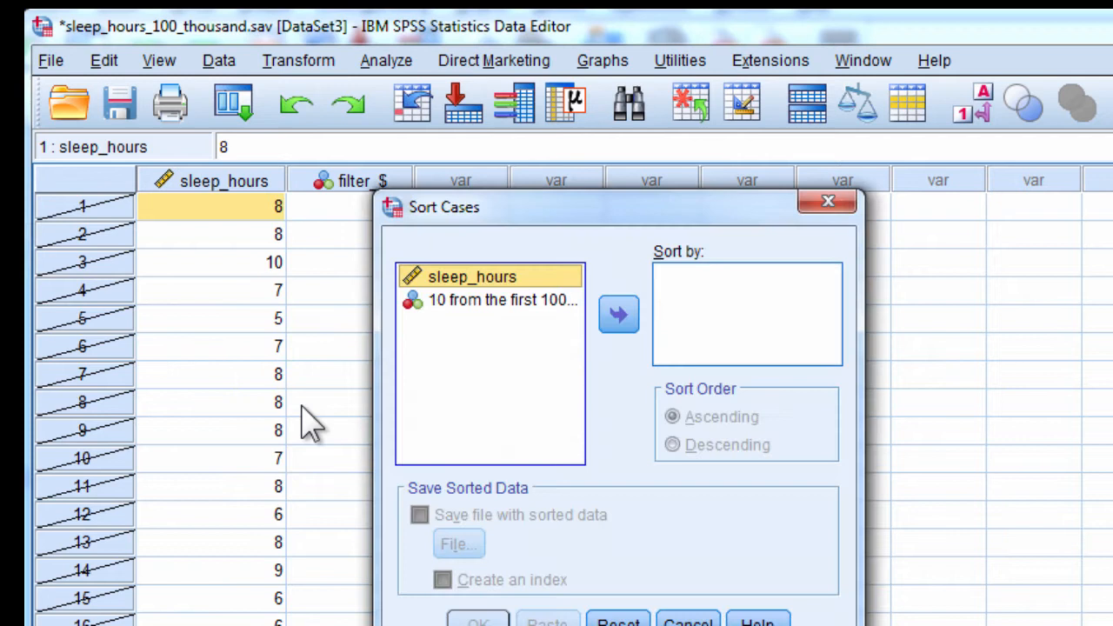
left_click(619, 315)
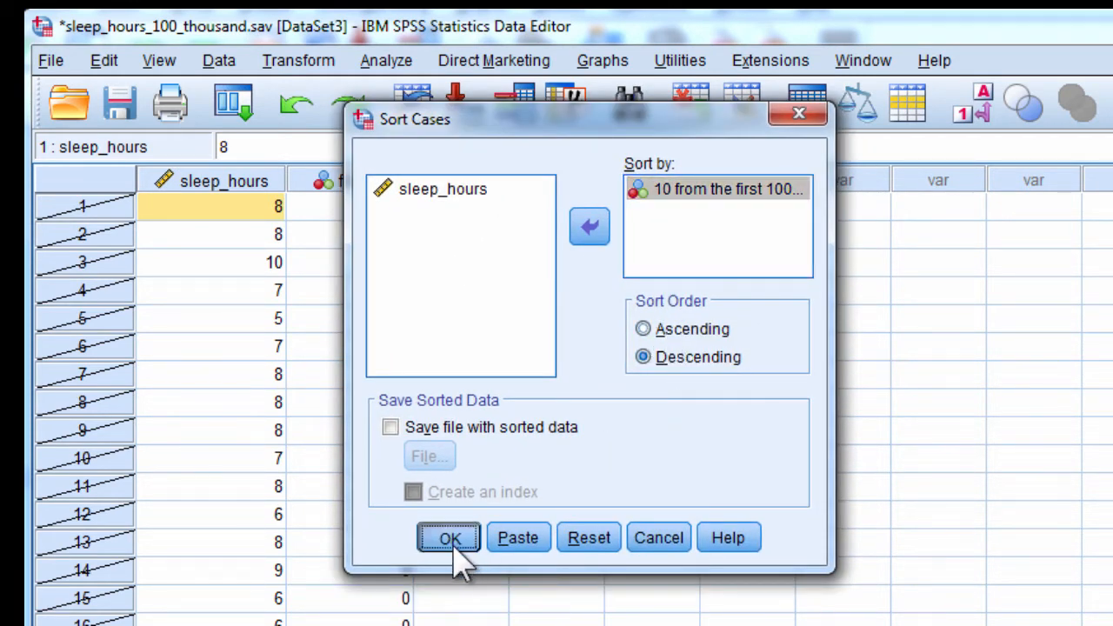
left_click(450, 538)
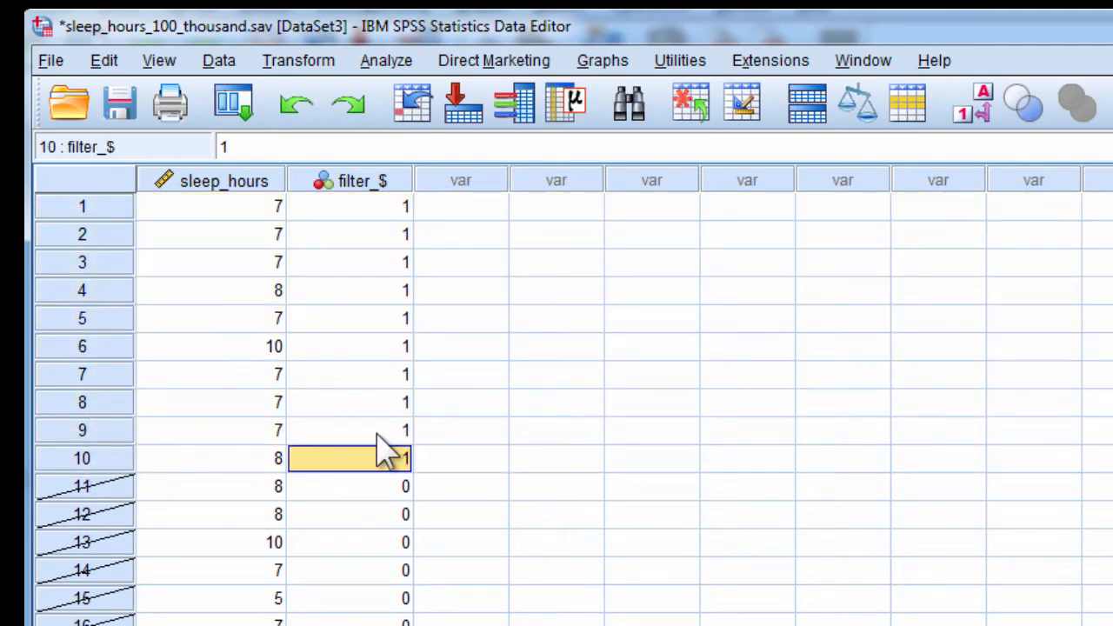
mouse_move(247, 240)
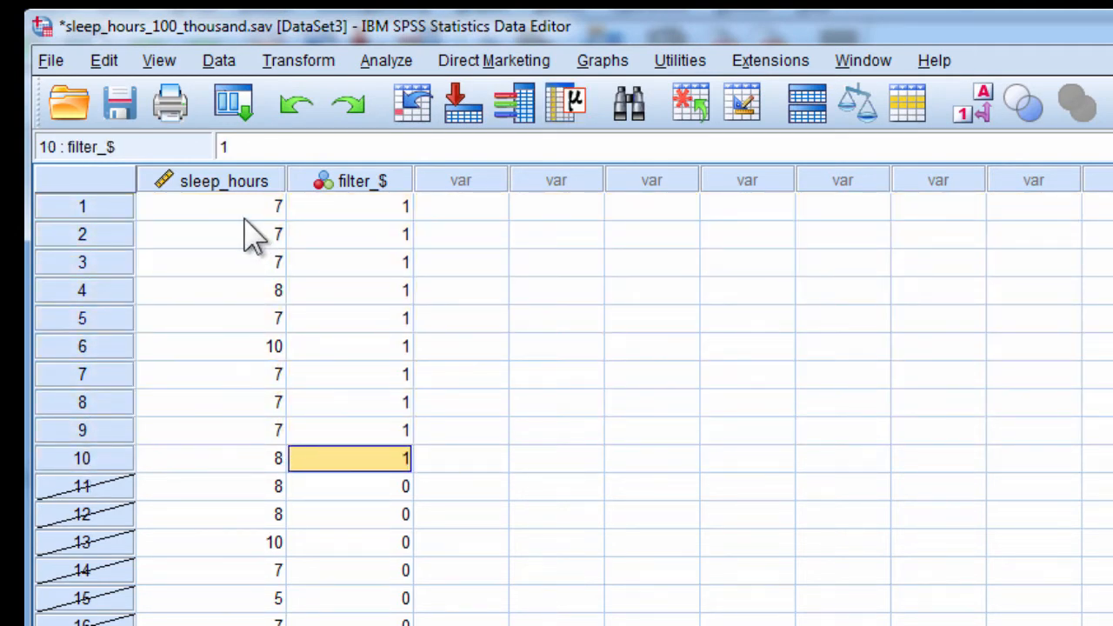
Run a one-sample t-test of sleep_hours against test value 7.31 on the sample.
left_click(386, 59)
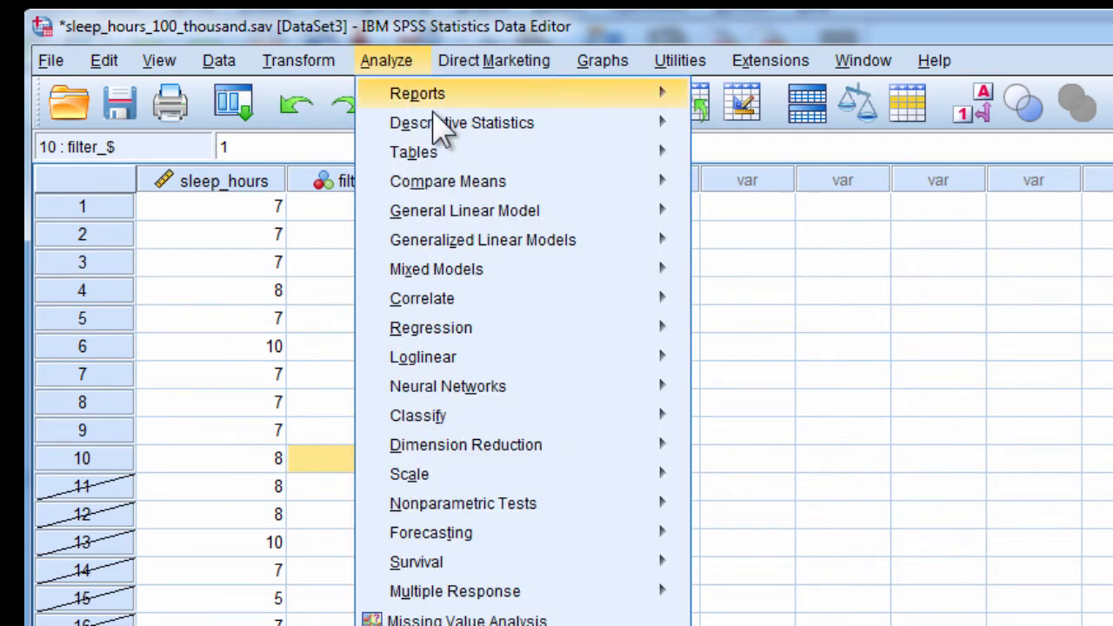
mouse_move(449, 180)
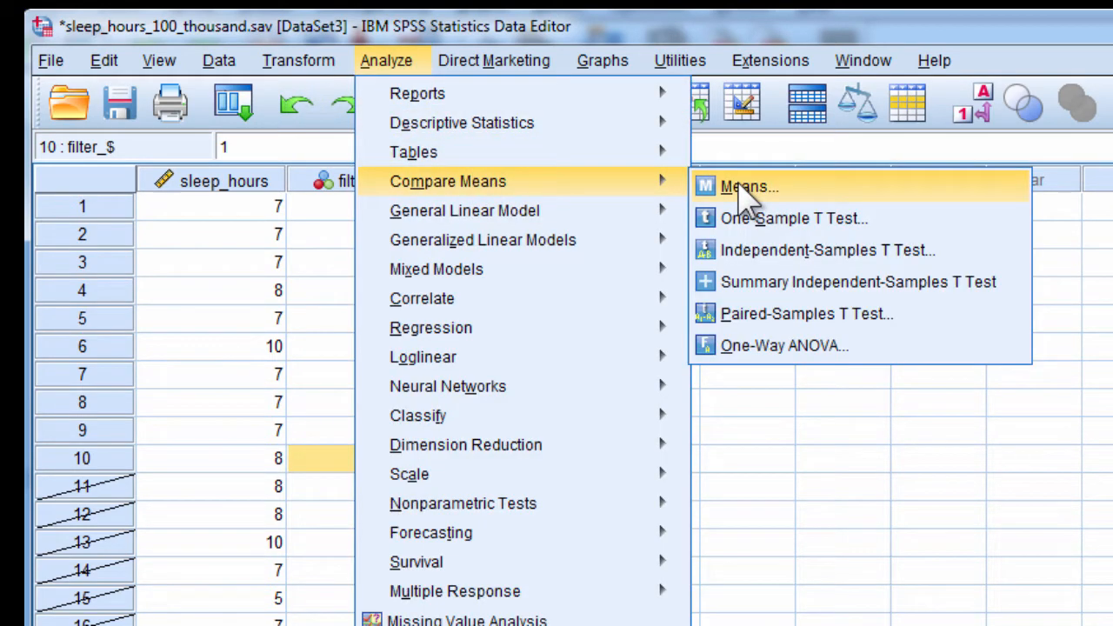
mouse_move(779, 235)
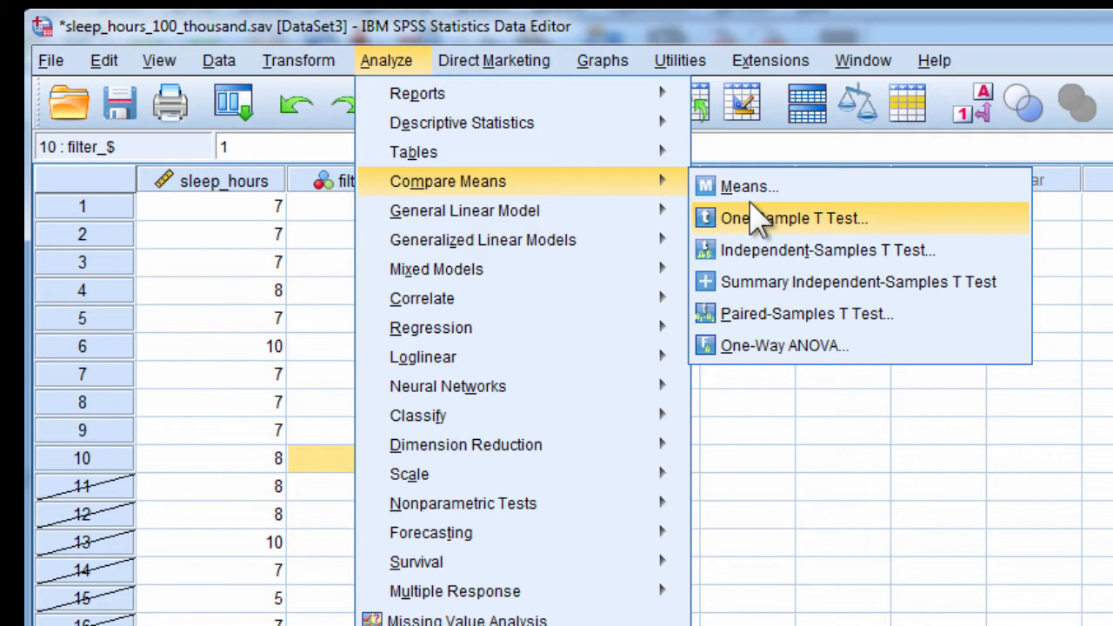
left_click(790, 217)
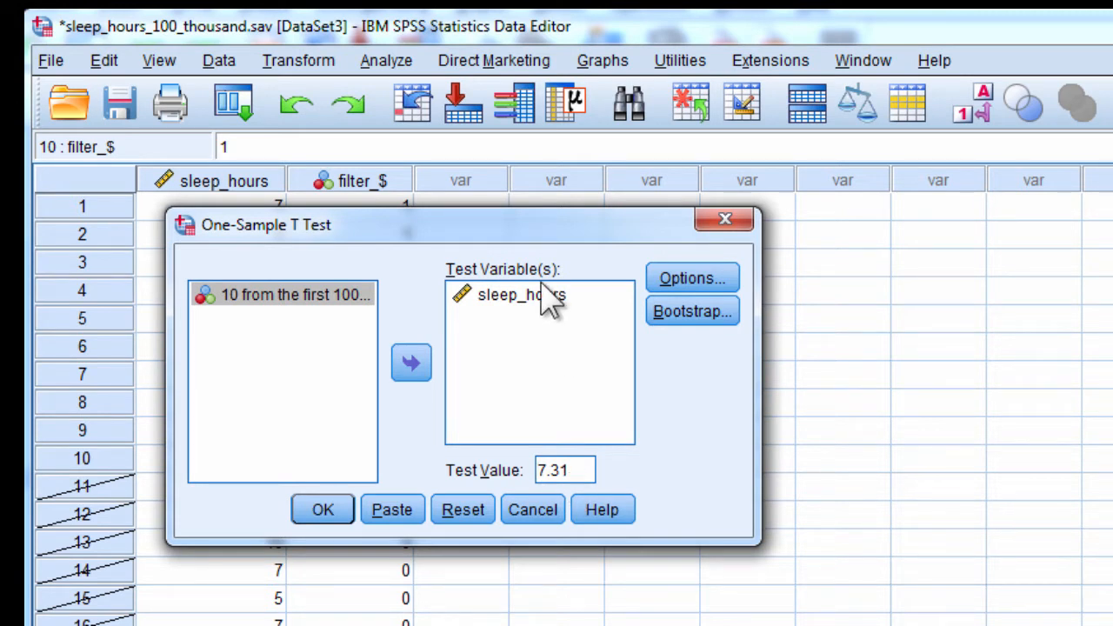
left_click(321, 510)
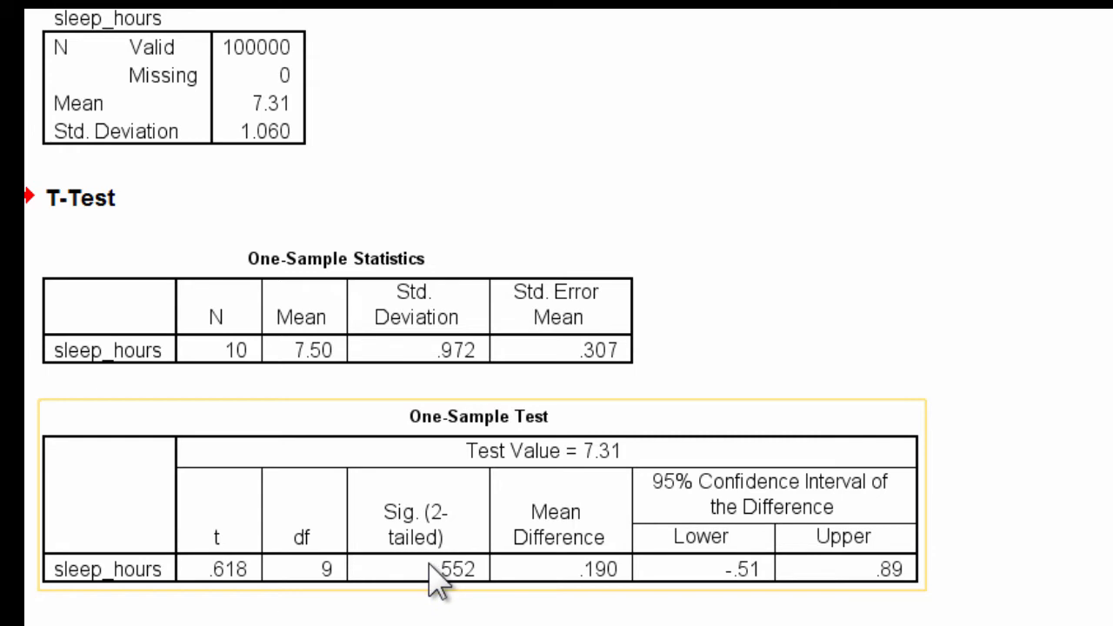
mouse_move(426, 577)
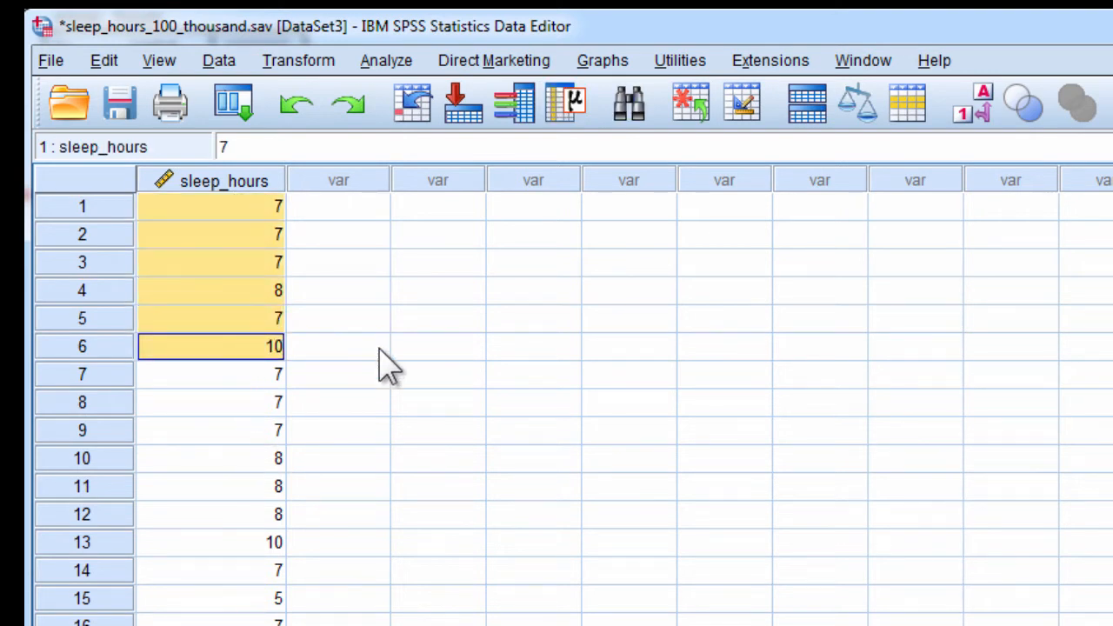
Draw a fresh random sample of 10 cases from the first 100000.
left_click(219, 59)
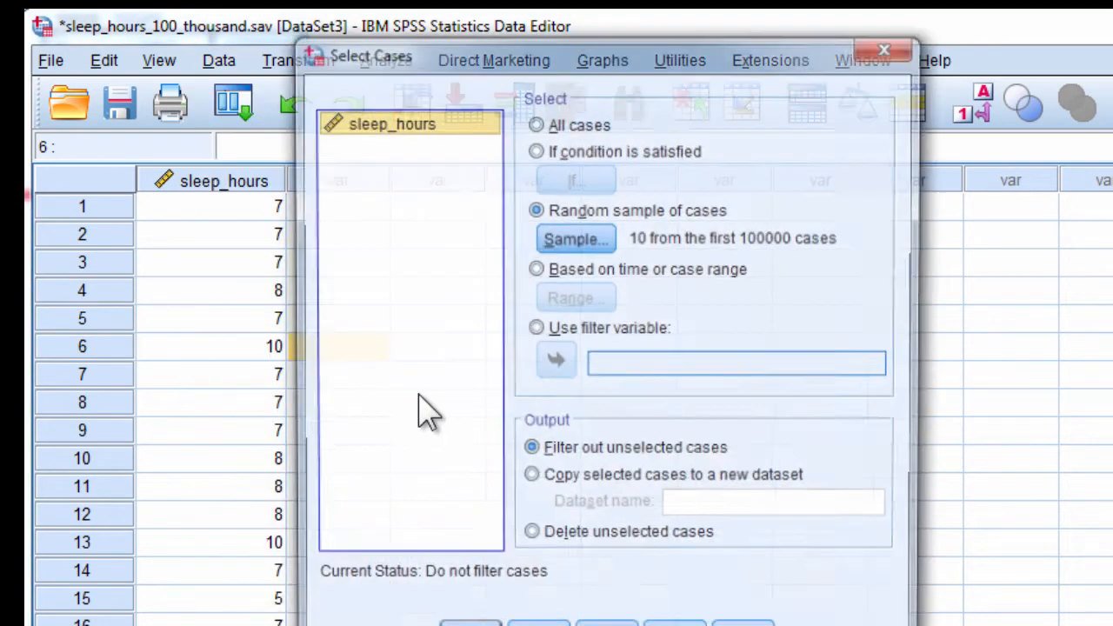
left_click(574, 238)
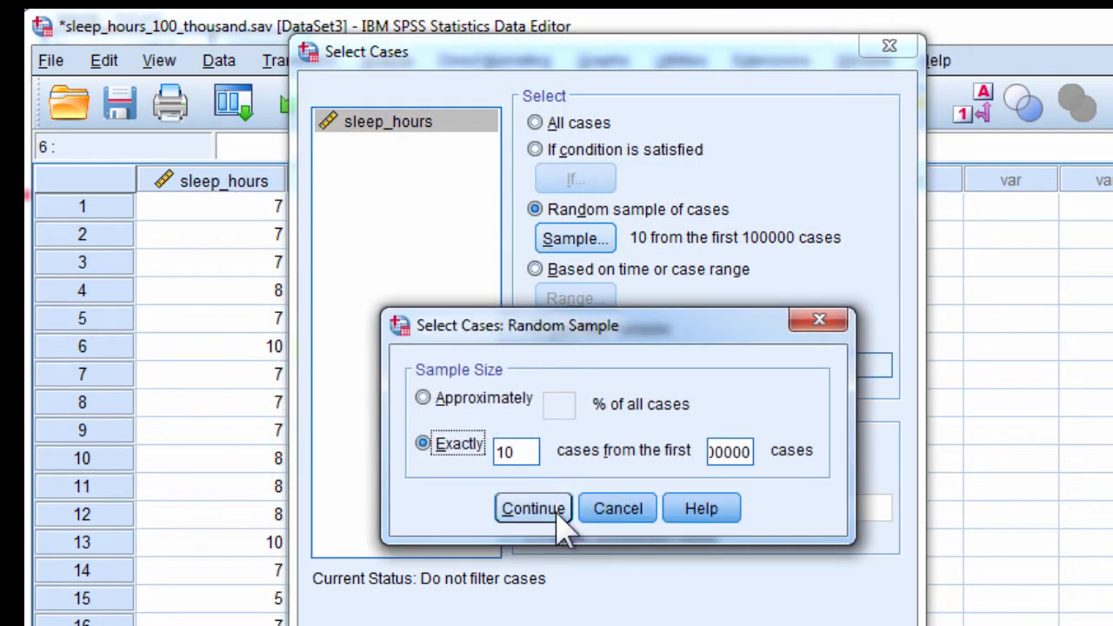
left_click(532, 508)
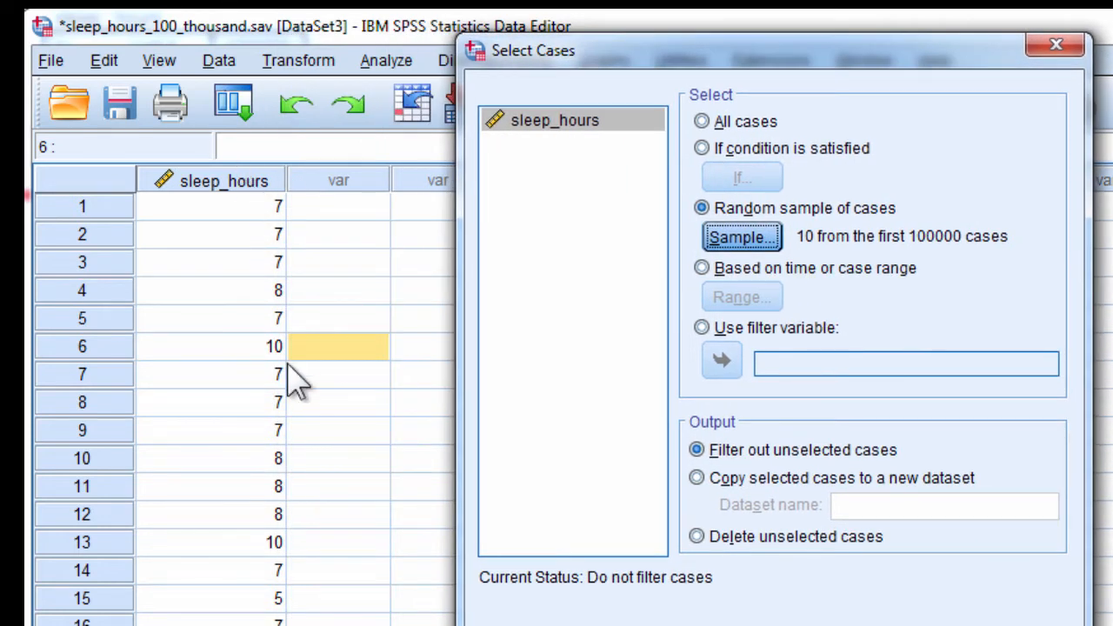
mouse_move(414, 374)
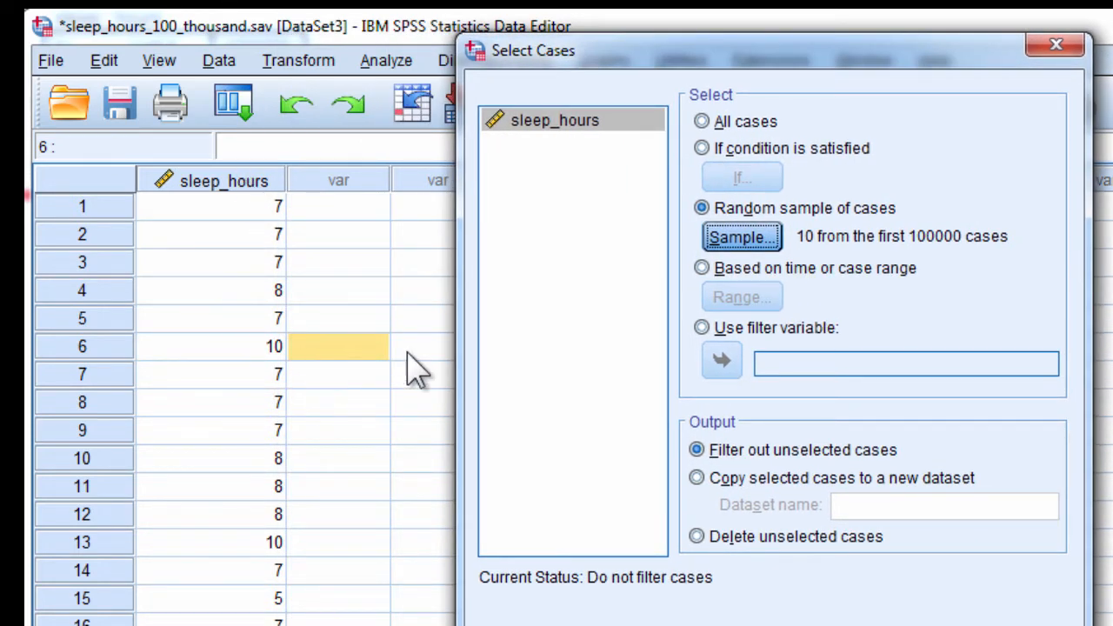
mouse_move(217, 382)
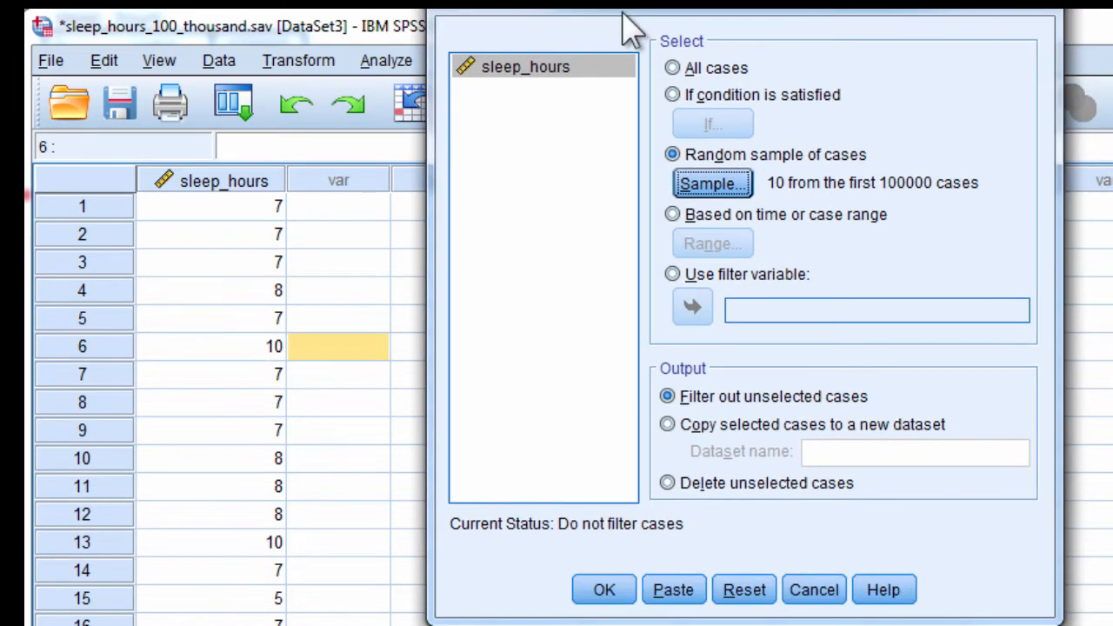
left_click(605, 588)
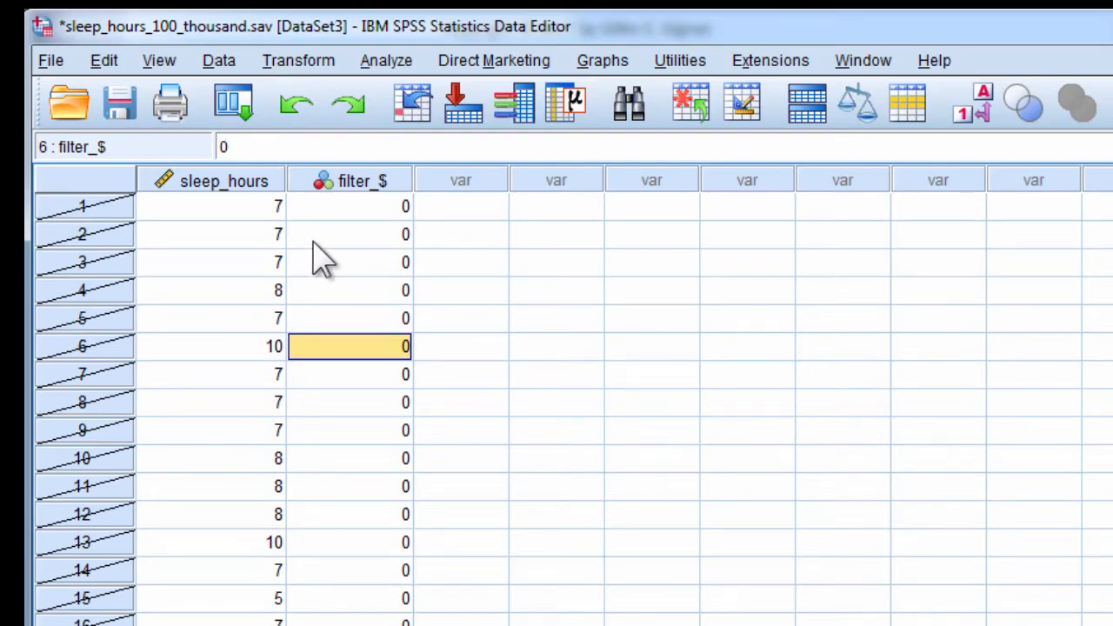
Sort the new sample to the top by filter_$ descending and return to Analyze.
left_click(219, 59)
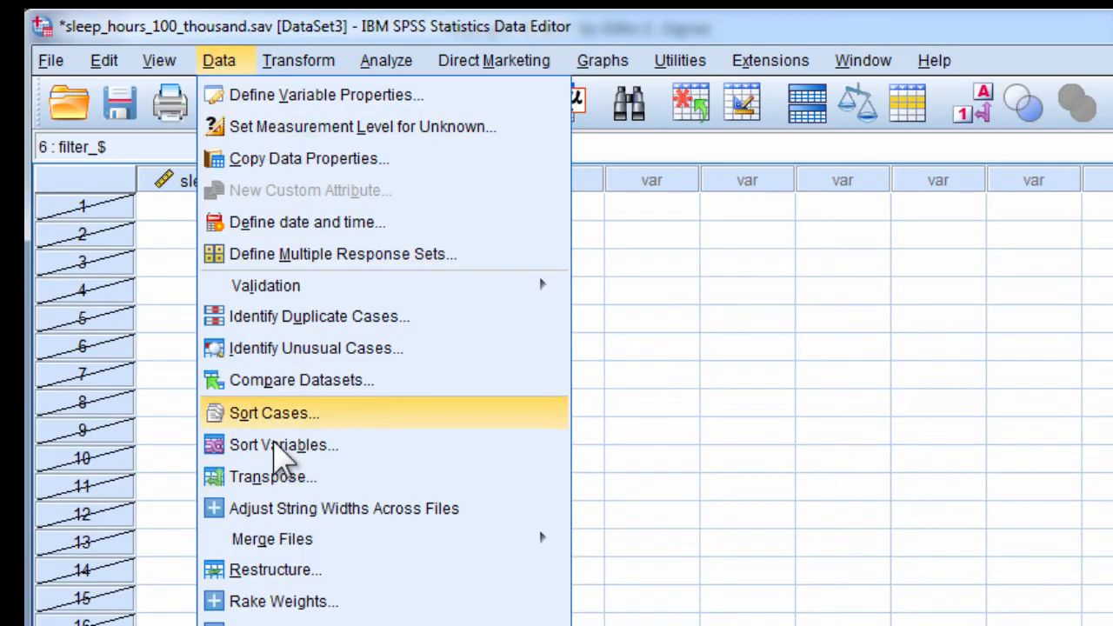
left_click(273, 414)
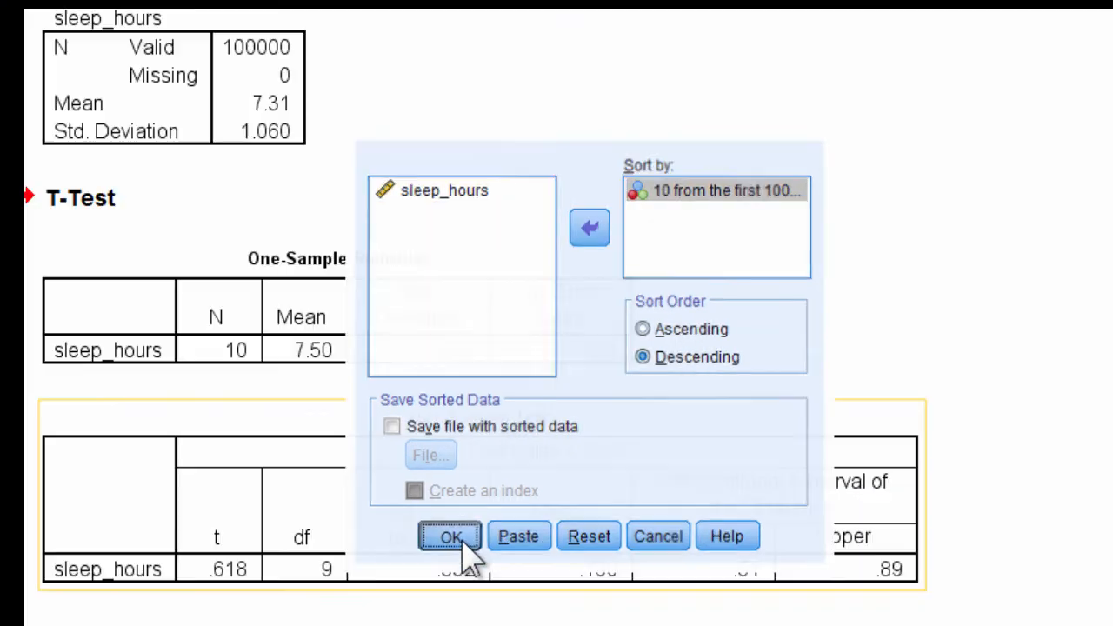
left_click(449, 536)
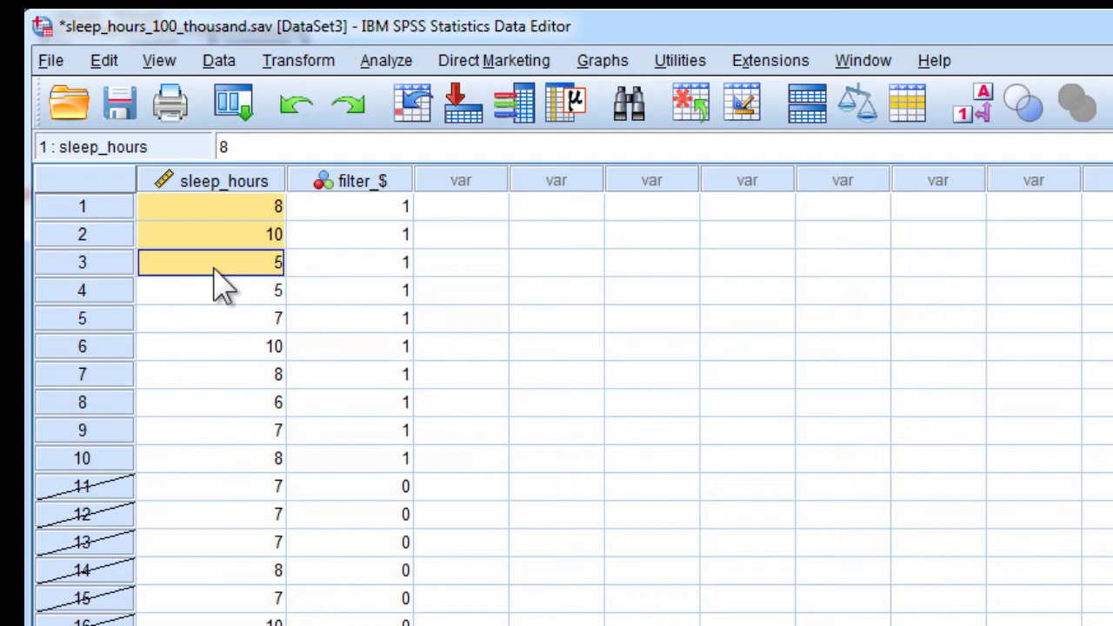
left_click(386, 59)
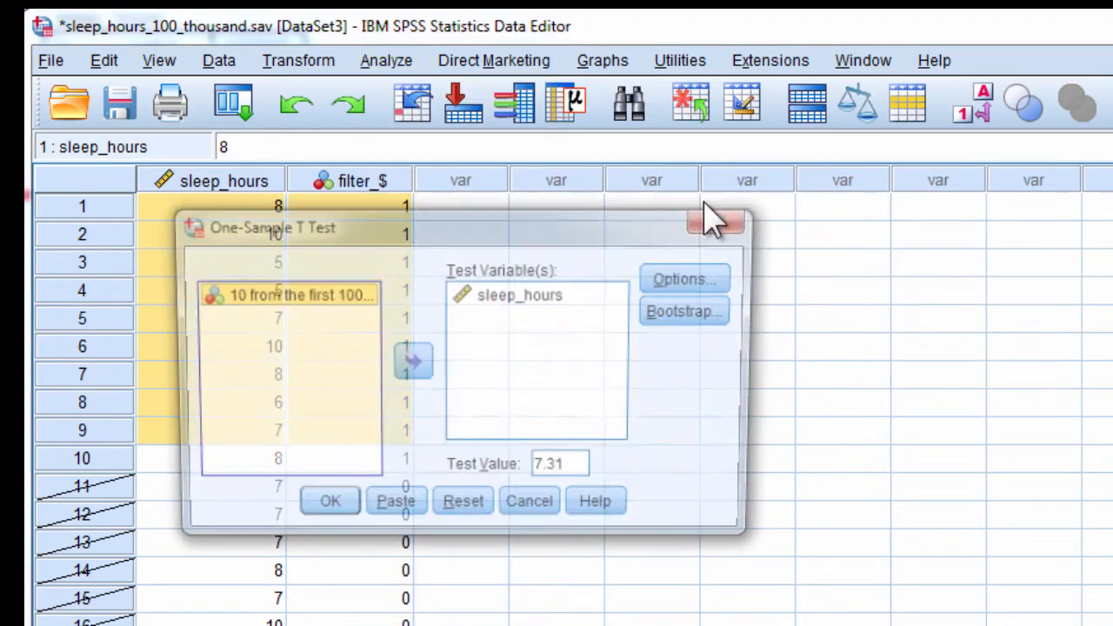
Rerun the one-sample t-test of sleep_hours against 7.31, giving mean 7.40 and p .876.
left_click(331, 501)
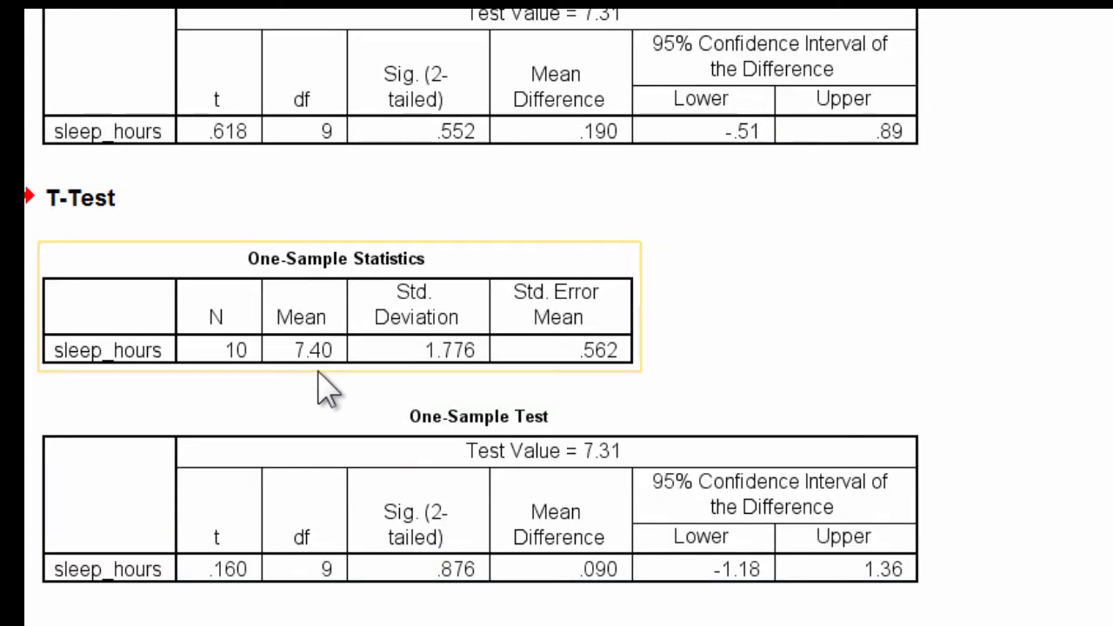
mouse_move(330, 386)
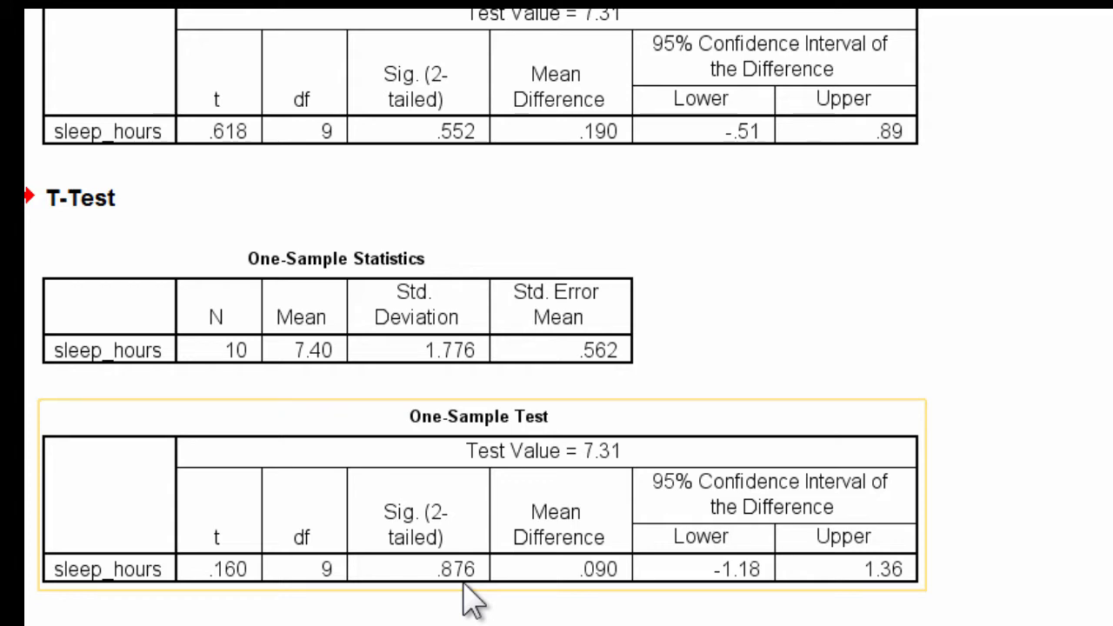
mouse_move(507, 507)
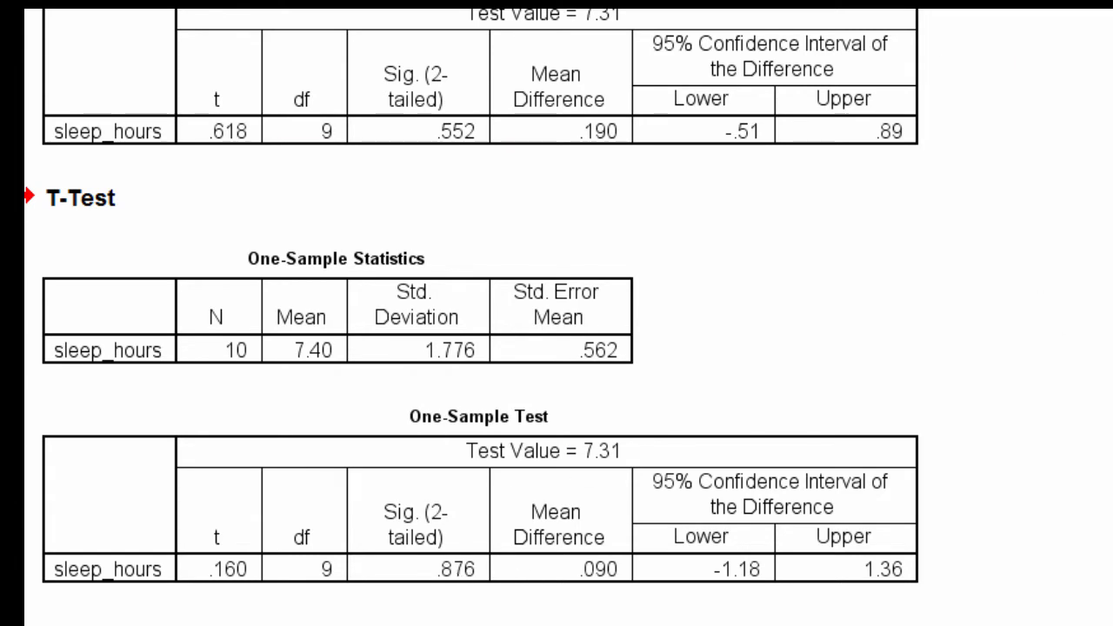
left_click(331, 351)
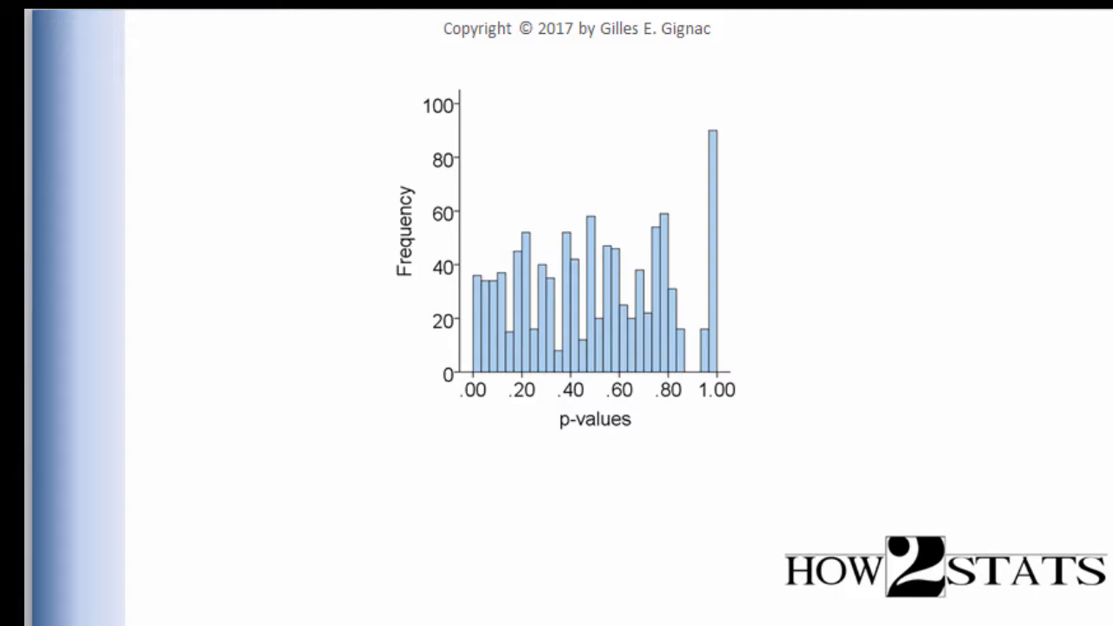
Show the p-value histogram slide and return to the one_sample_t_monte_1000_p_values data file.
left_click(577, 261)
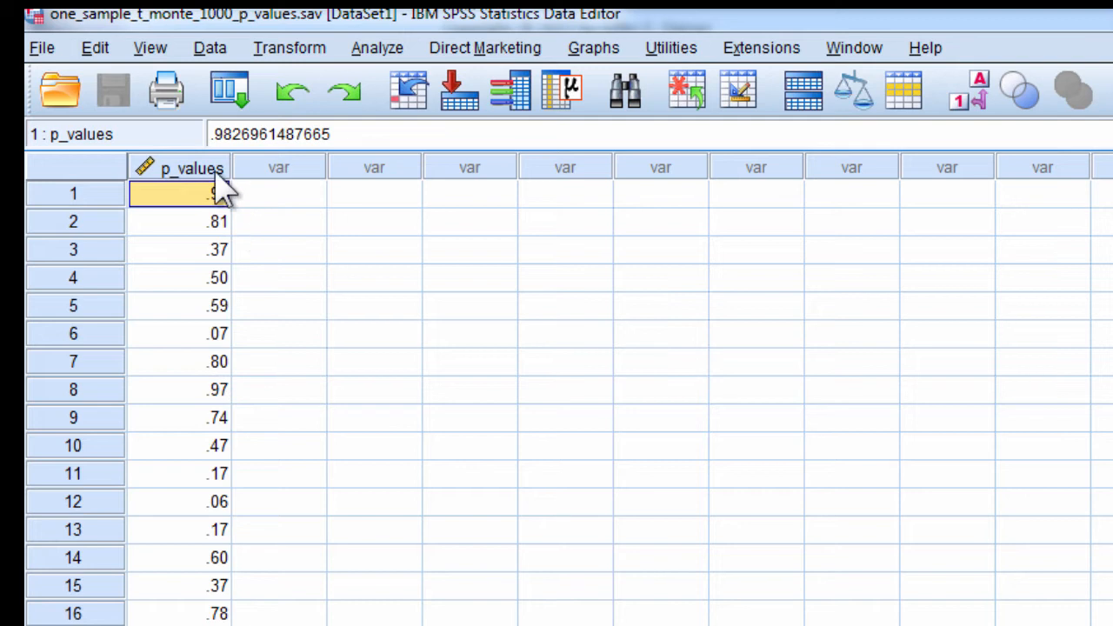
Run Frequencies on p_values with mean, standard deviation, skewness and kurtosis statistics.
left_click(190, 167)
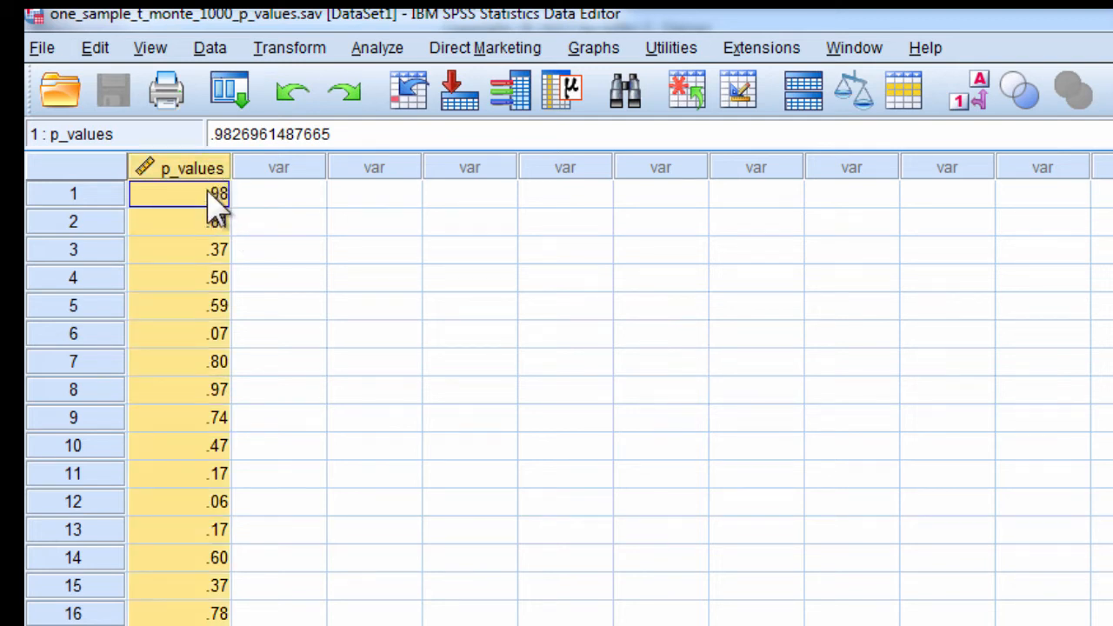
scroll("down", 3)
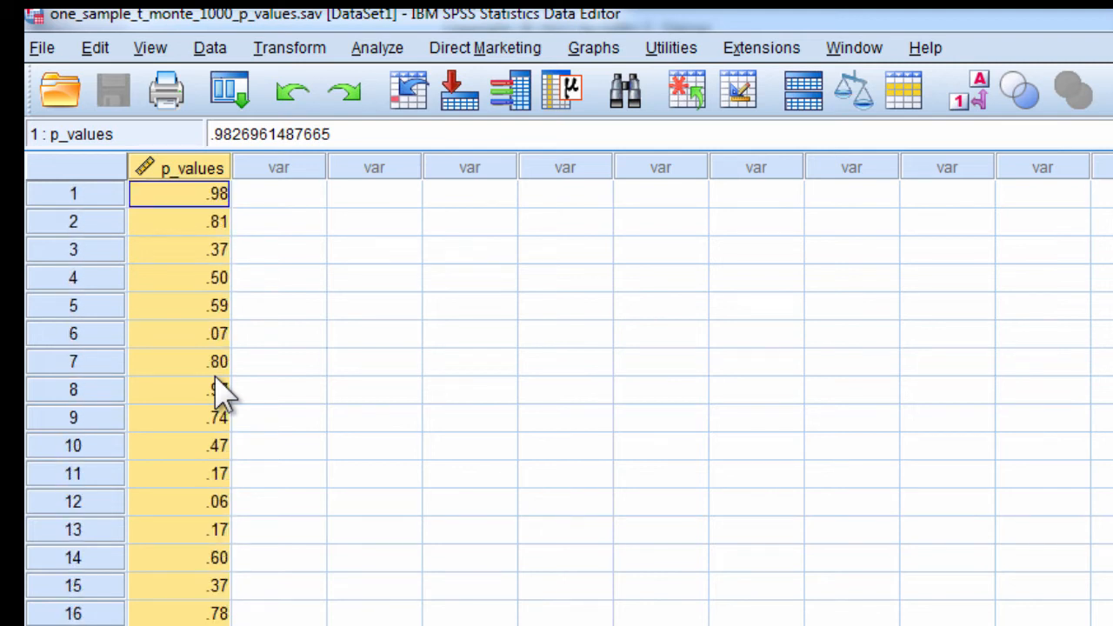
left_click(379, 49)
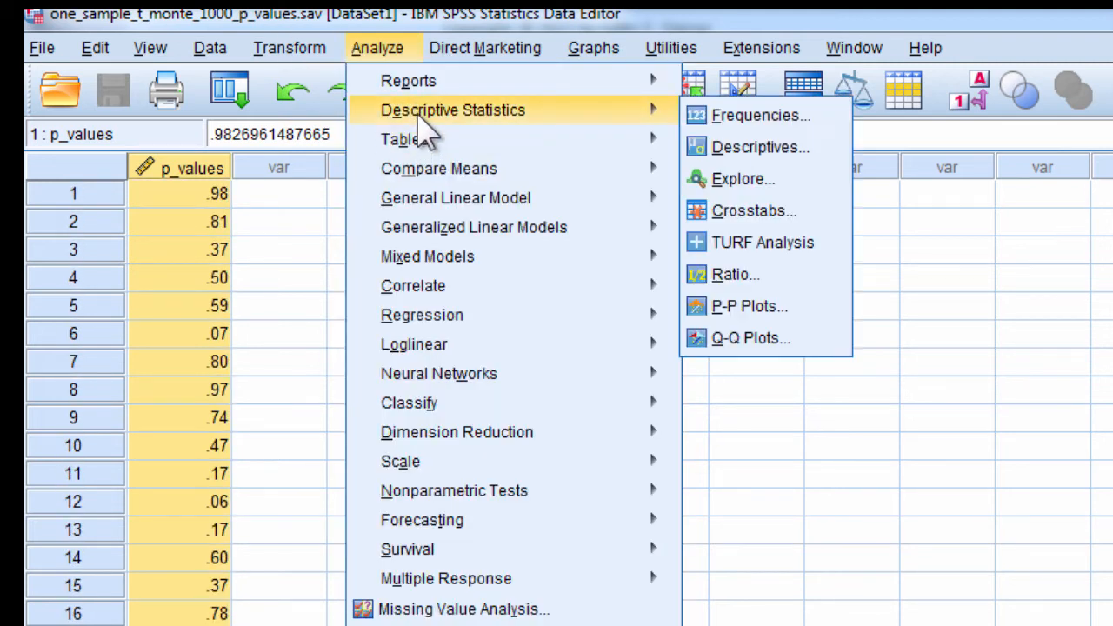
left_click(749, 115)
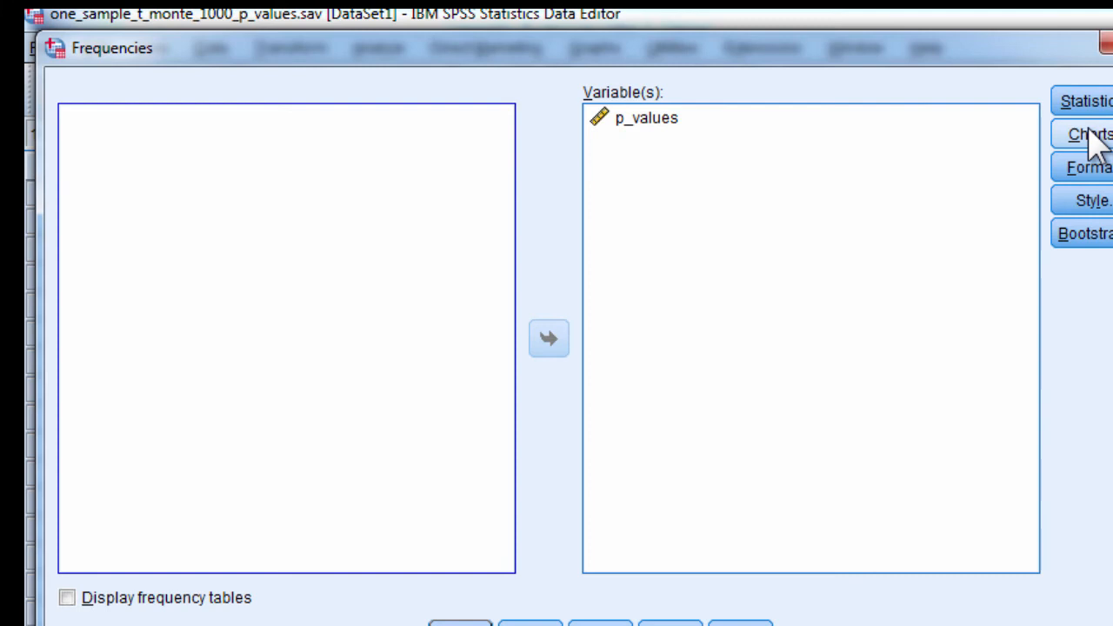
left_click(1095, 99)
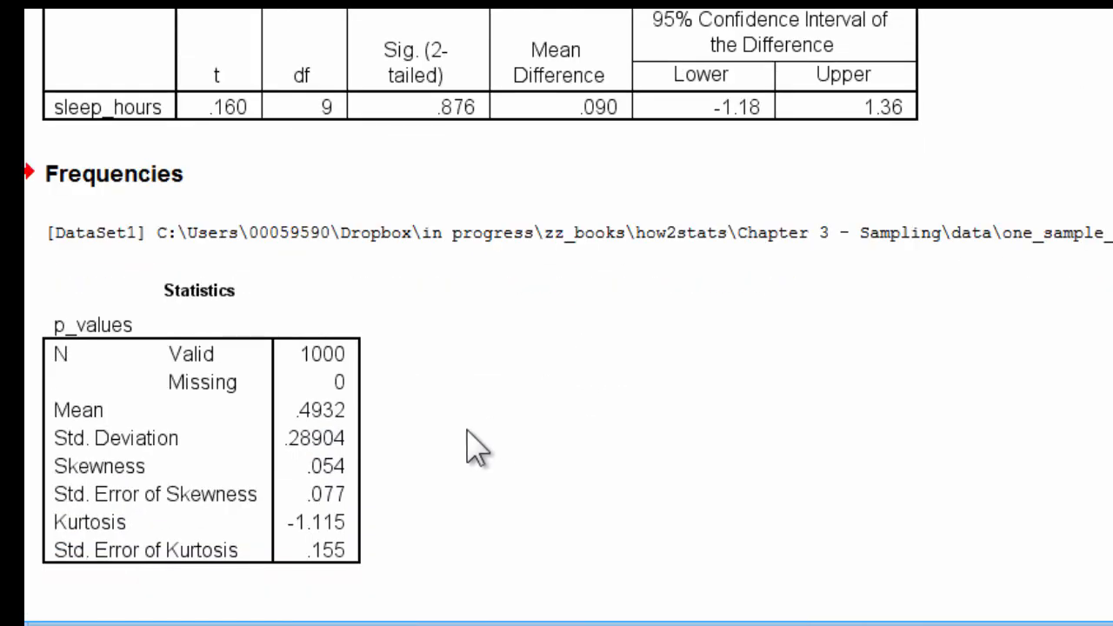
mouse_move(403, 476)
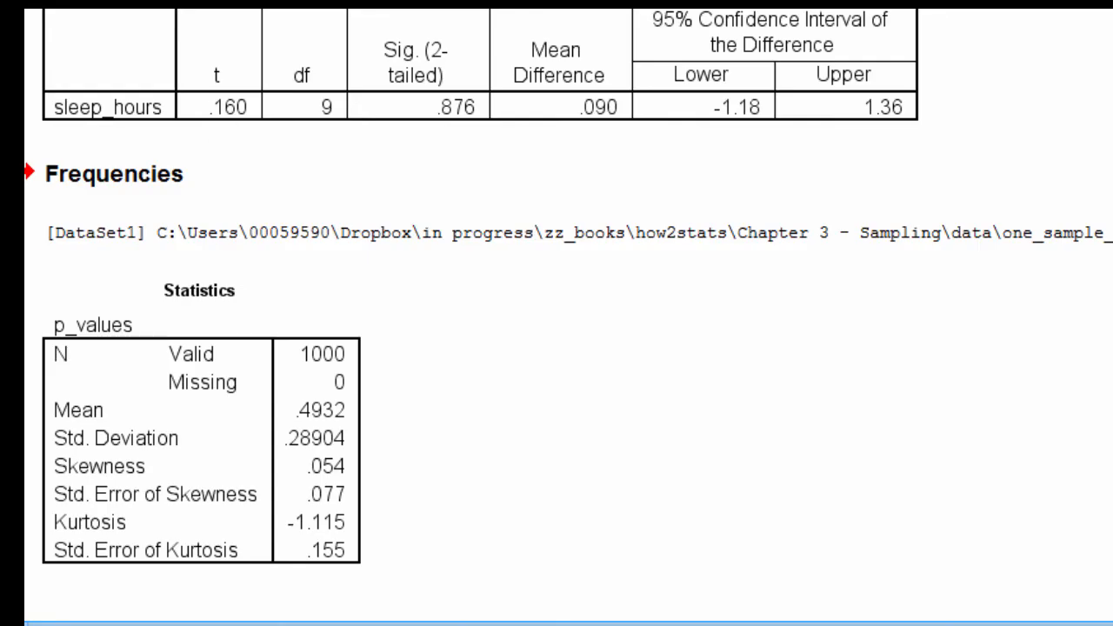
scroll("down", 3)
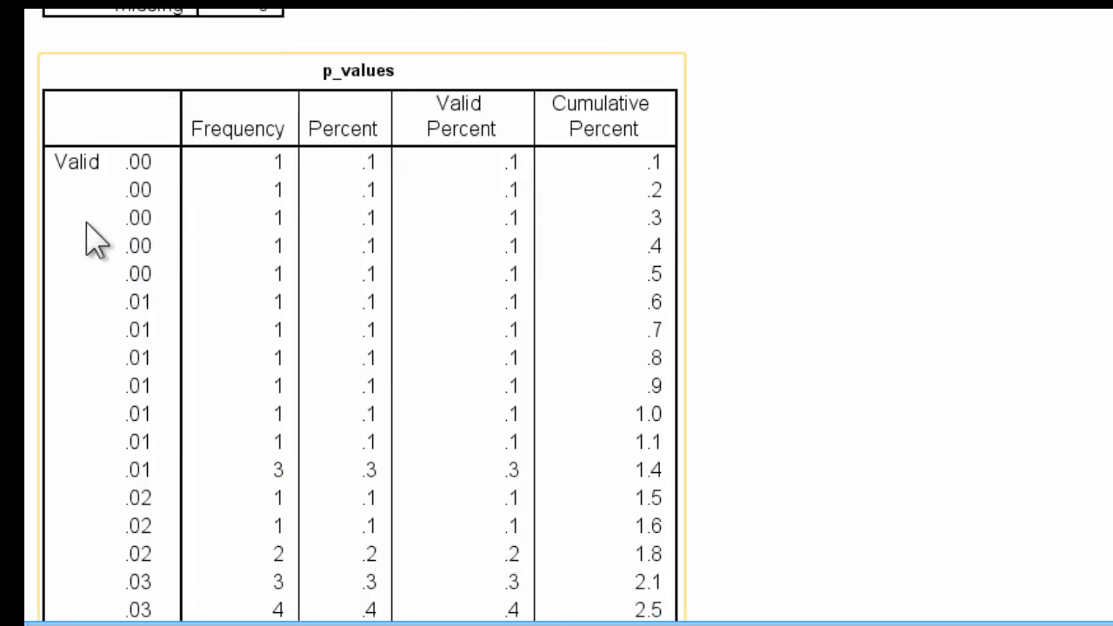
mouse_move(132, 191)
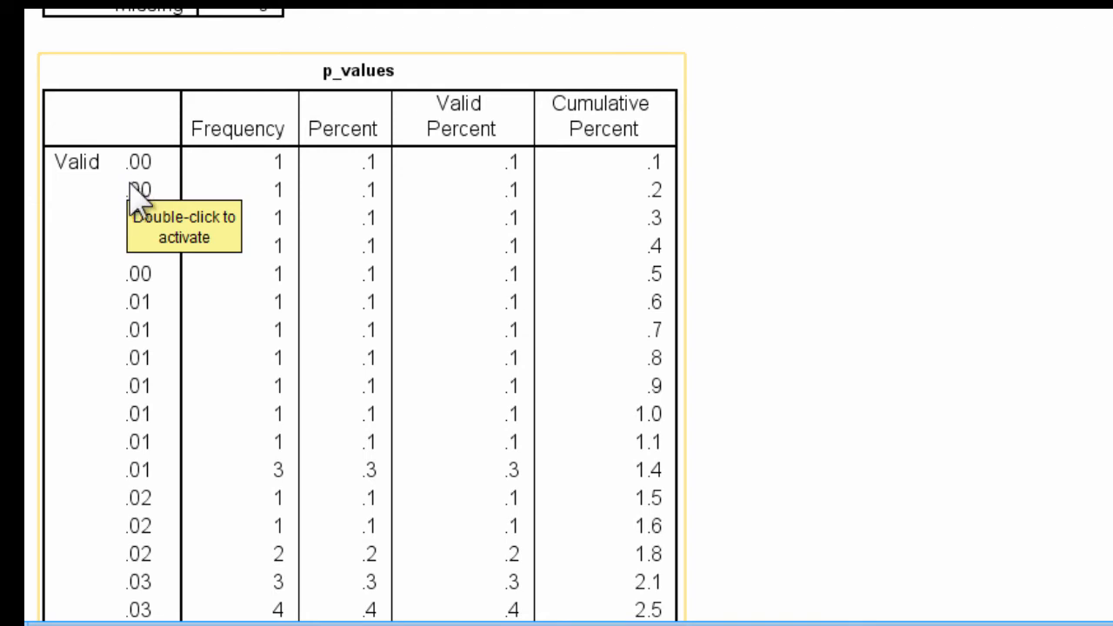
mouse_move(153, 200)
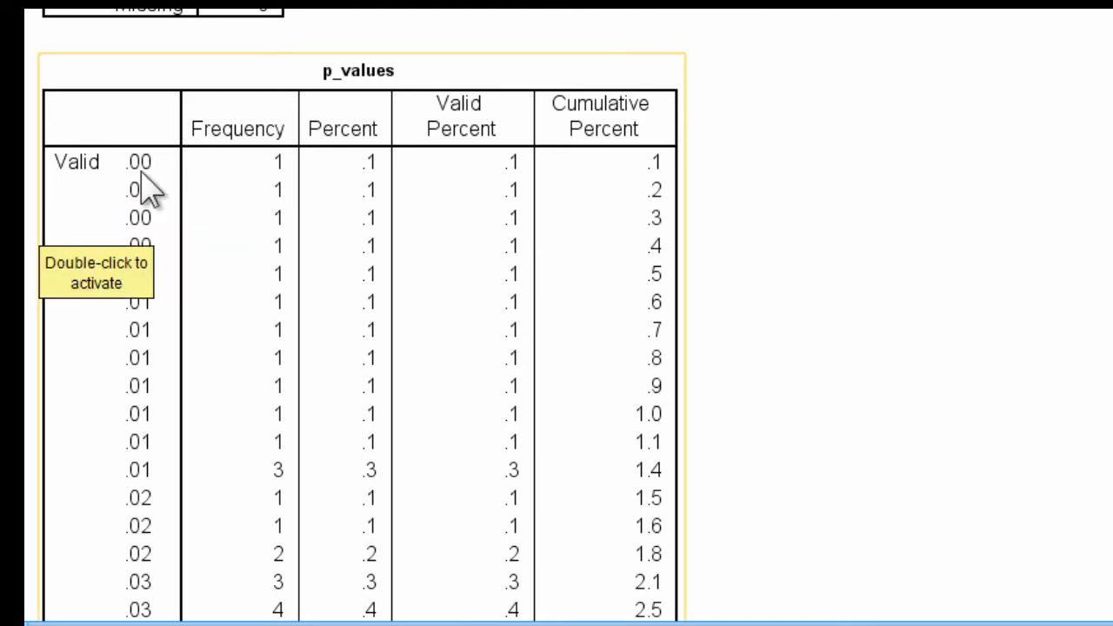
mouse_move(153, 185)
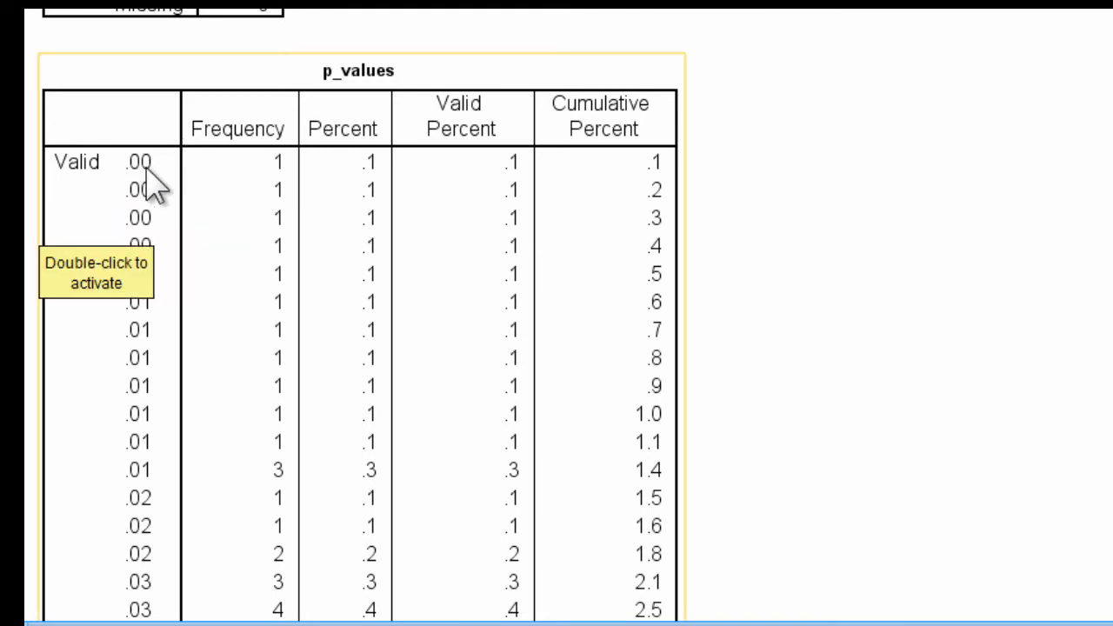
mouse_move(979, 314)
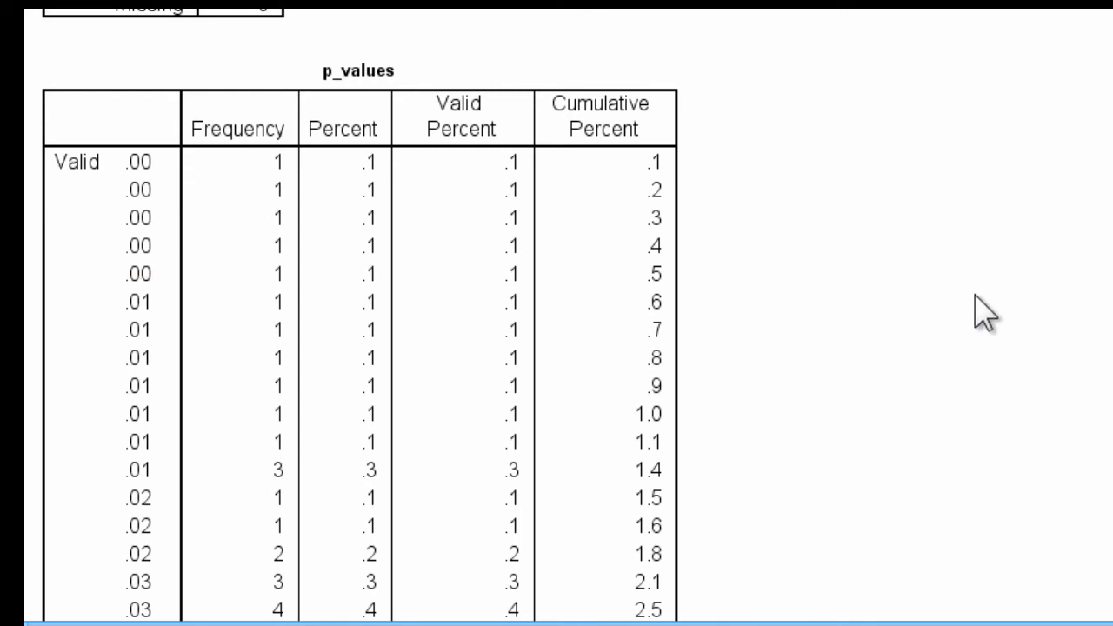
mouse_move(723, 275)
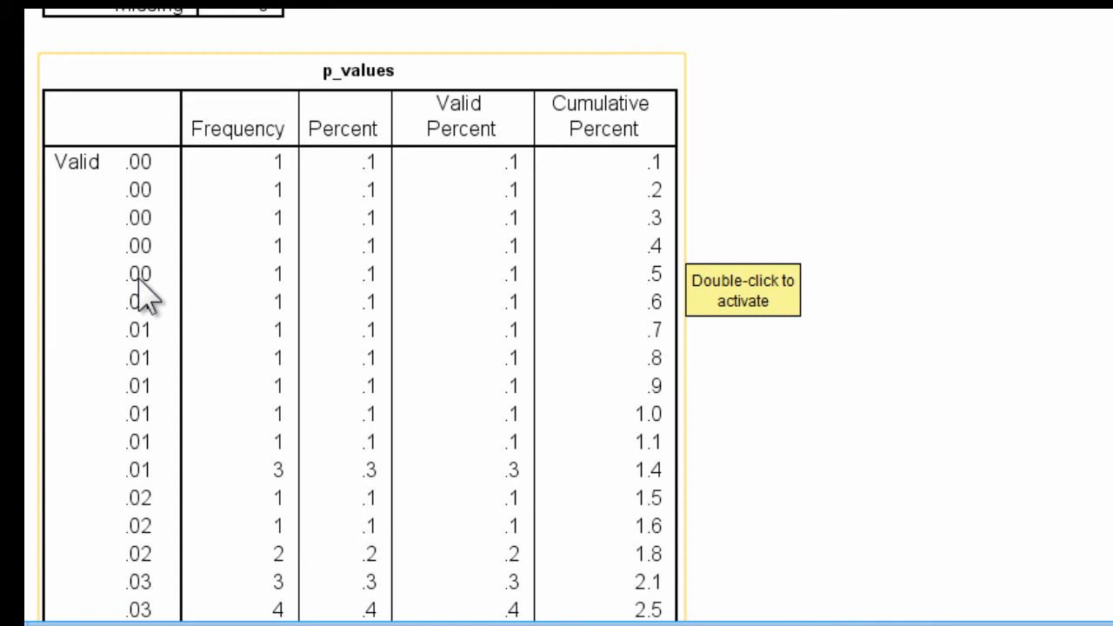
scroll("down", 3)
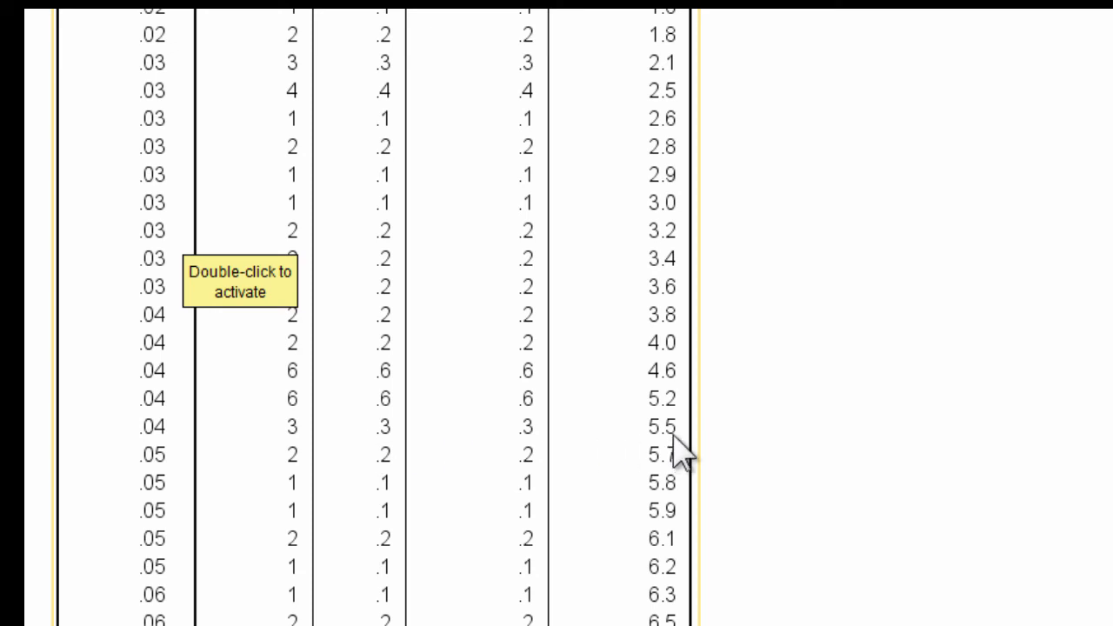
mouse_move(982, 461)
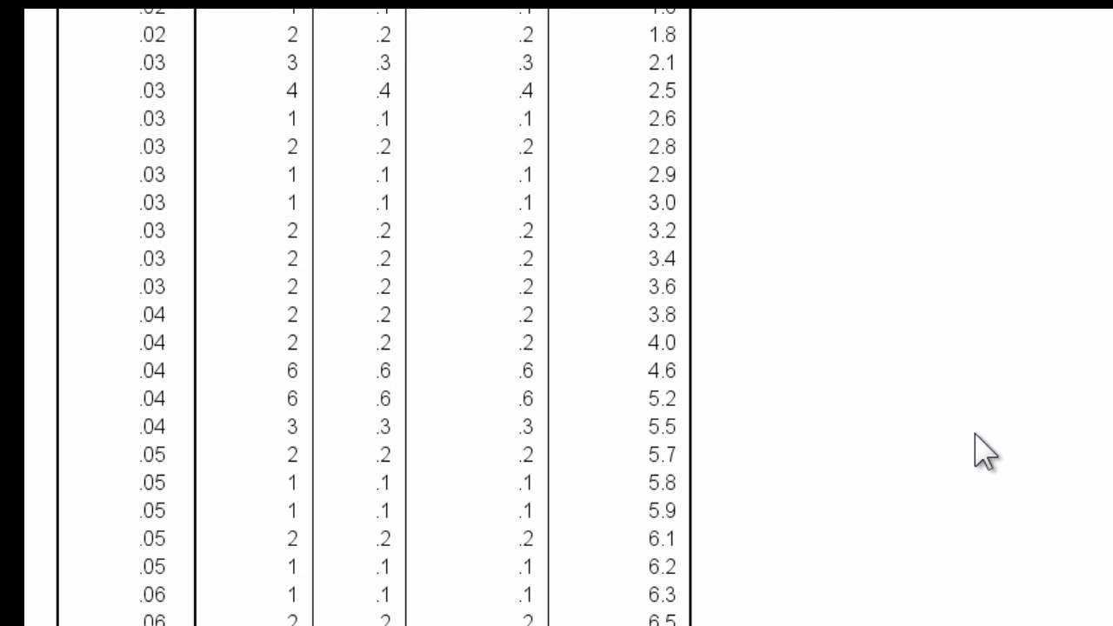
mouse_move(182, 452)
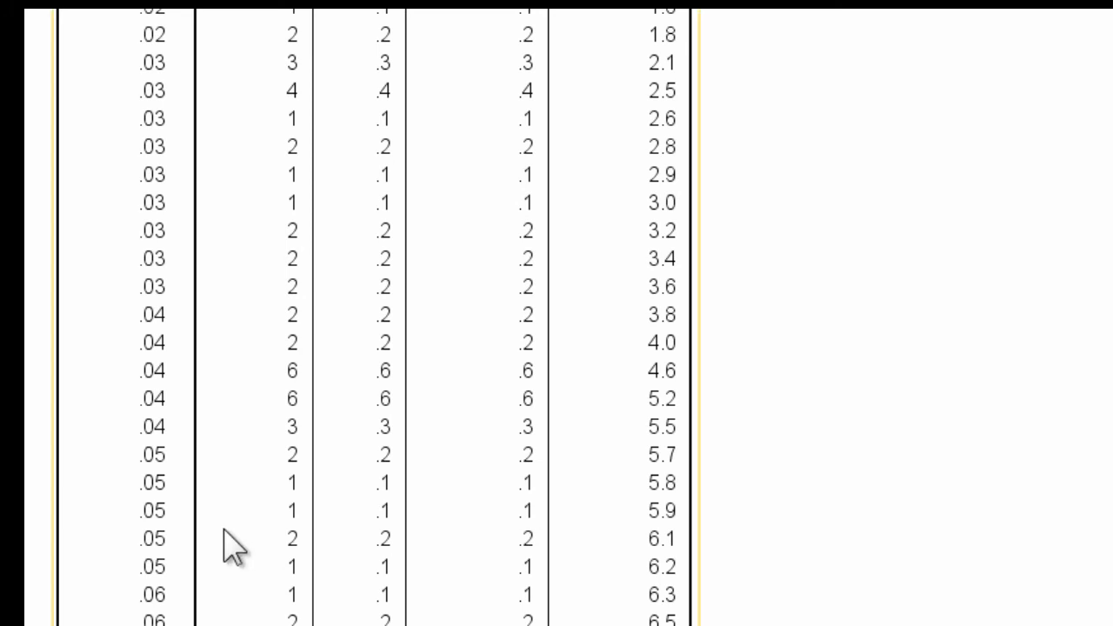
mouse_move(222, 525)
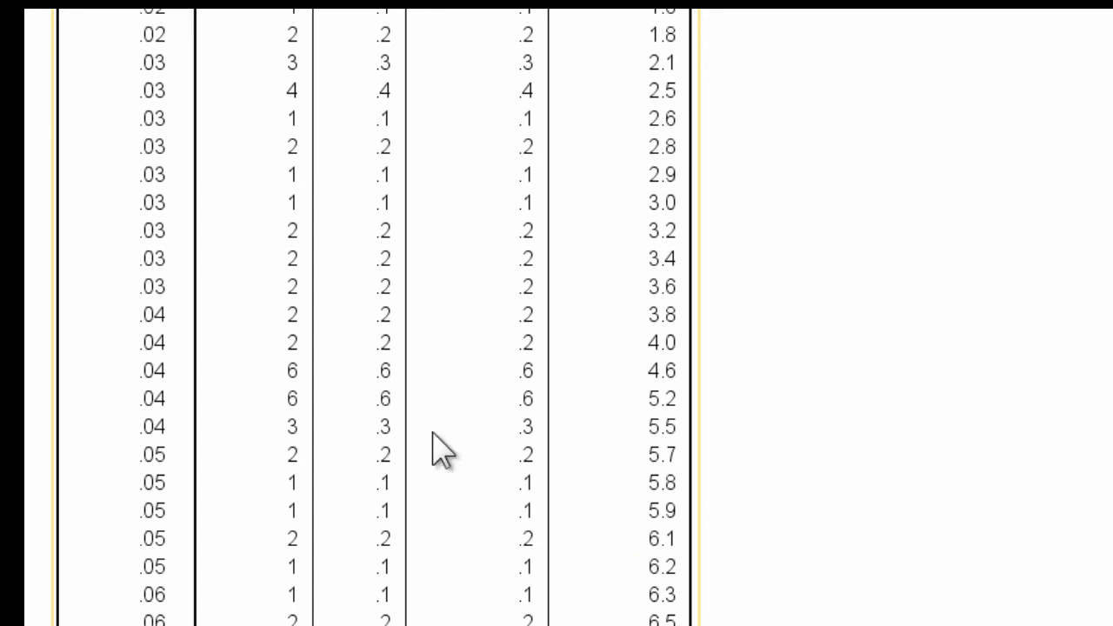
mouse_move(174, 487)
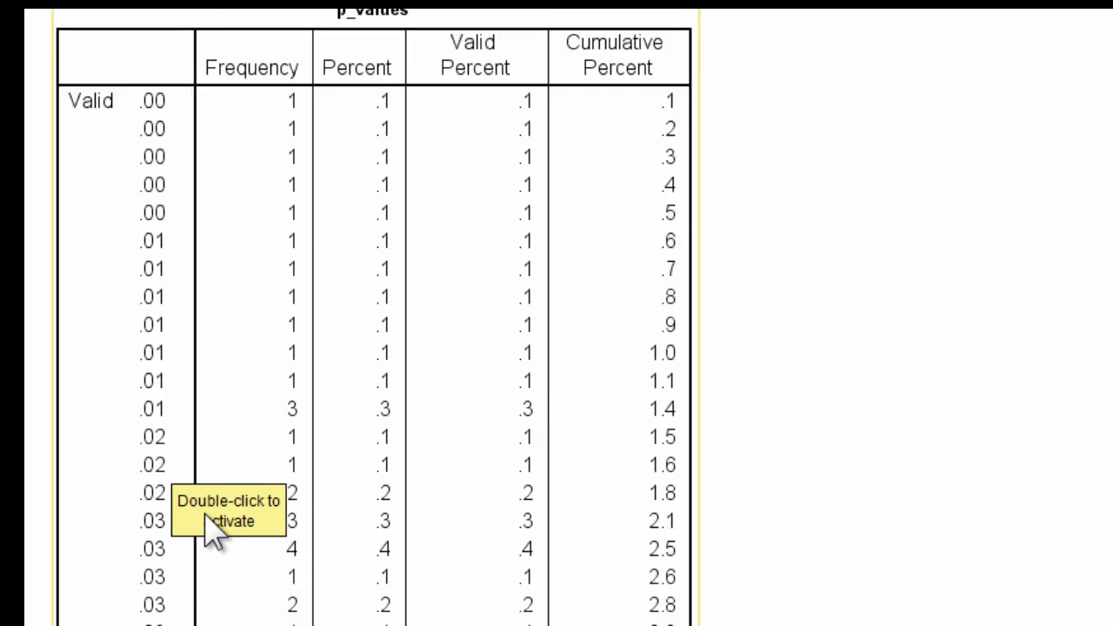
mouse_move(160, 252)
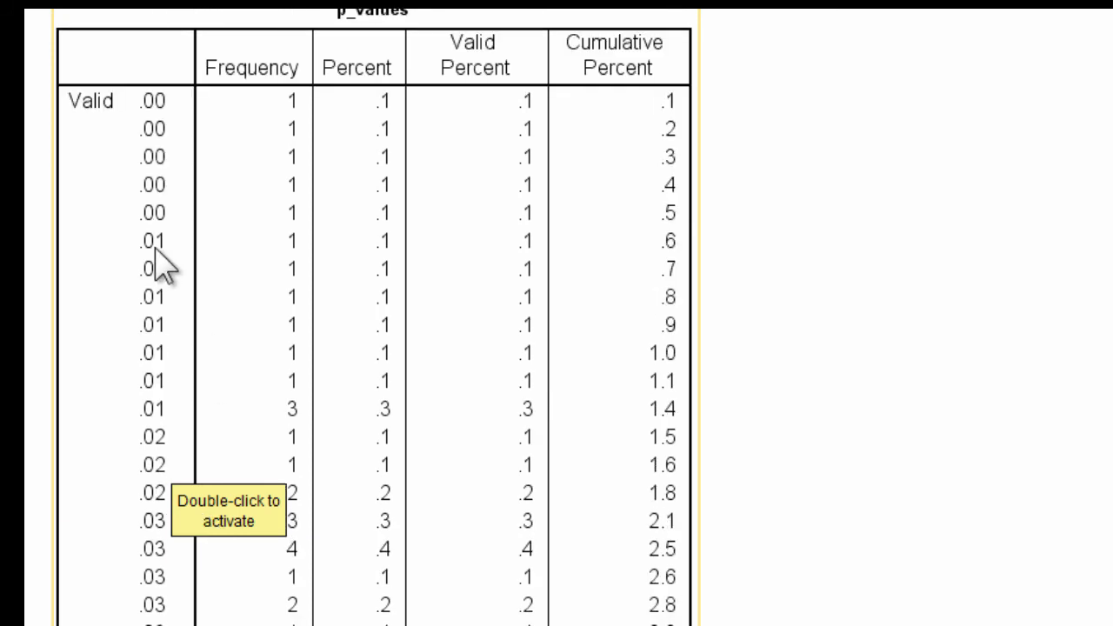